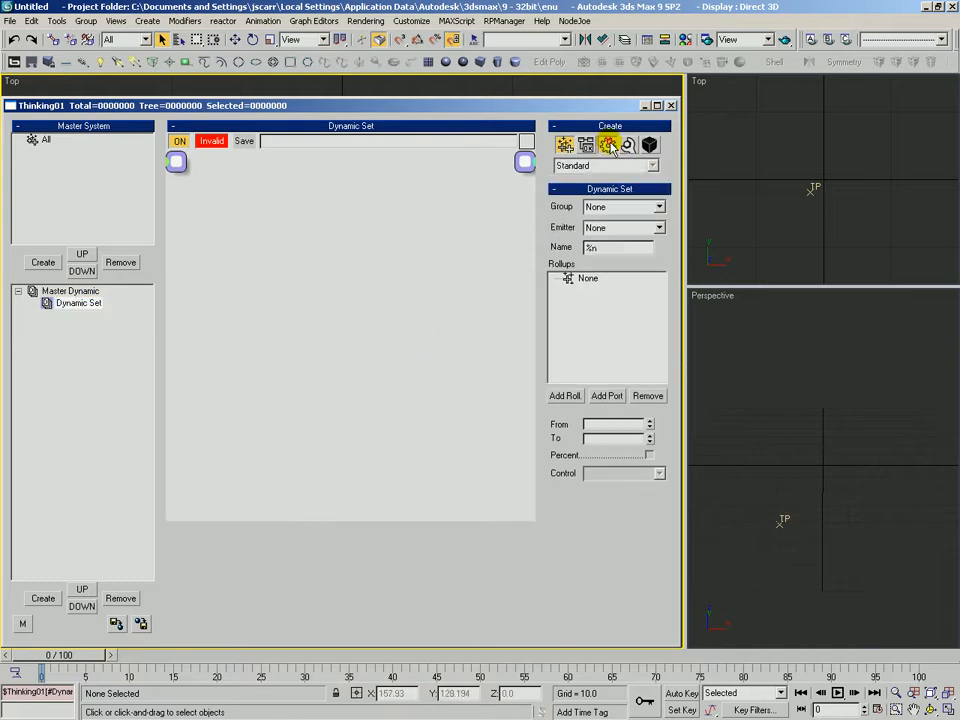
# Step: Add Particle Draw and Std Shape operators to the dynamic set
pyautogui.click(586, 144)
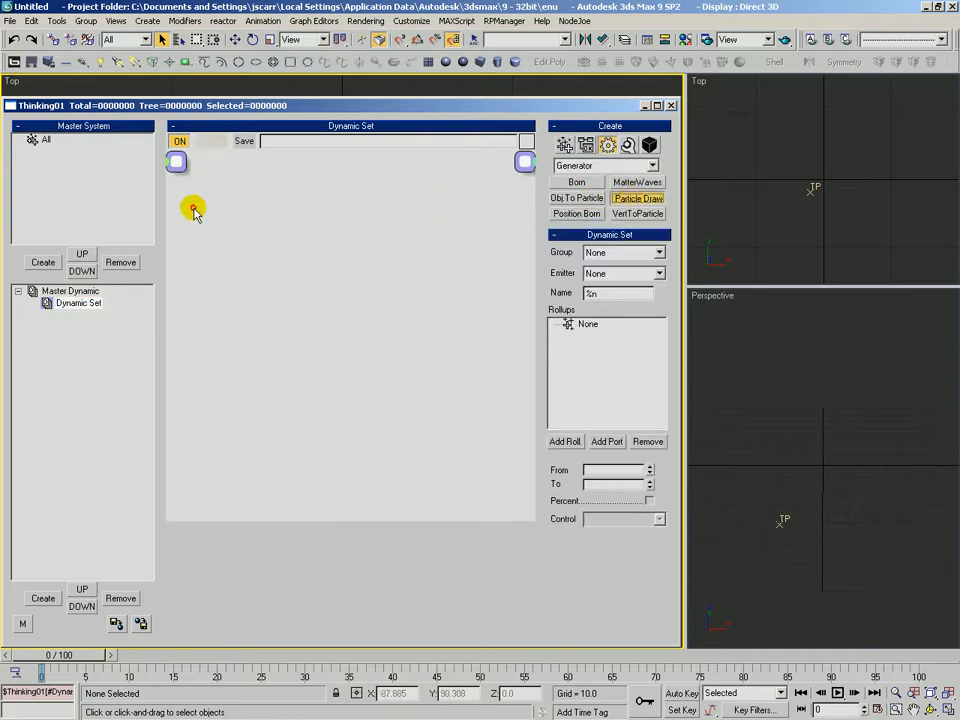
pyautogui.click(636, 198)
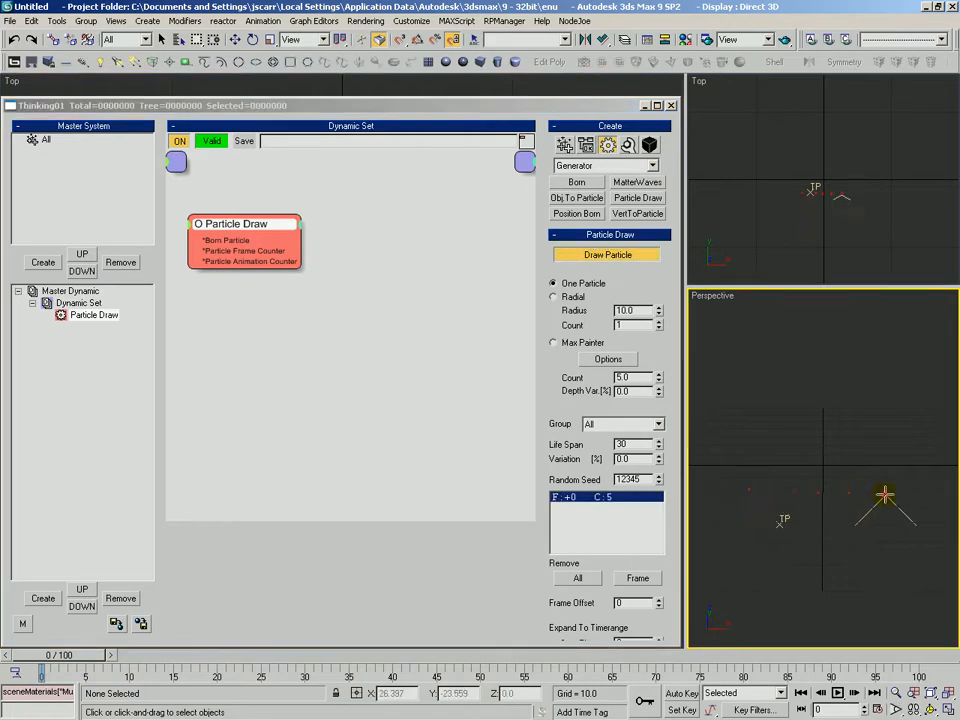
pyautogui.click(604, 164)
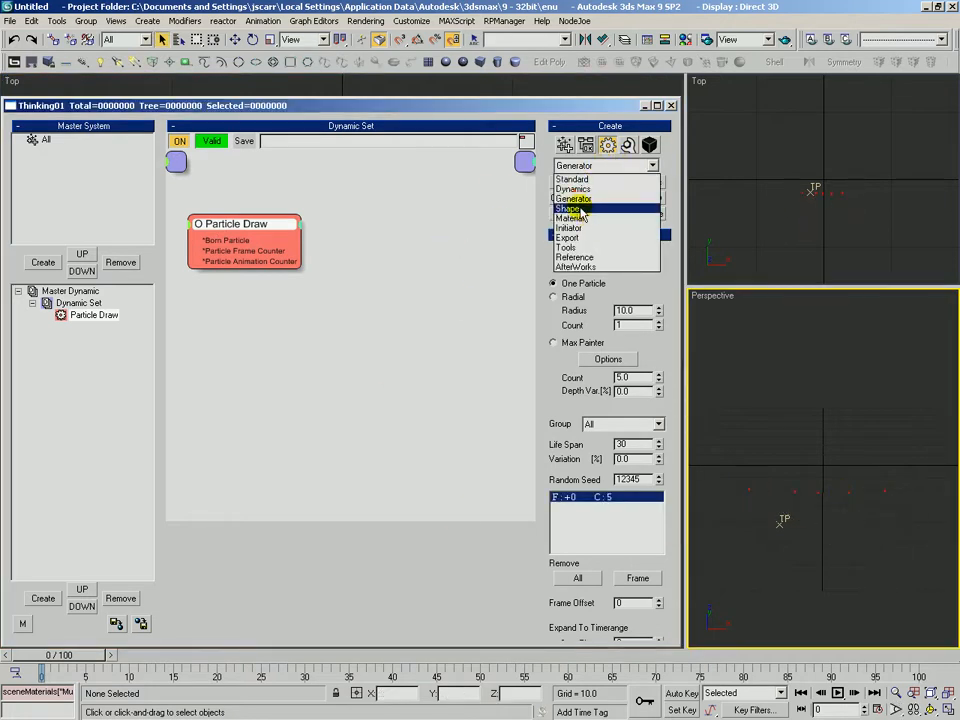
pyautogui.click(570, 208)
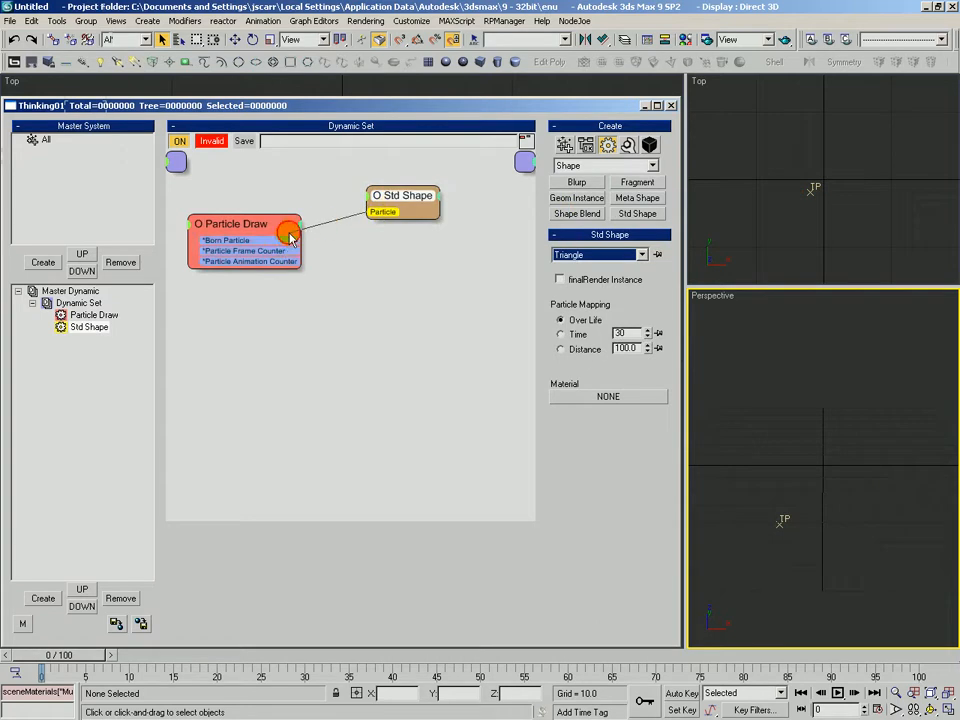
# Step: Set Std Shape to Cube, add a Size operator and wire Particle Draw into it
pyautogui.click(640, 254)
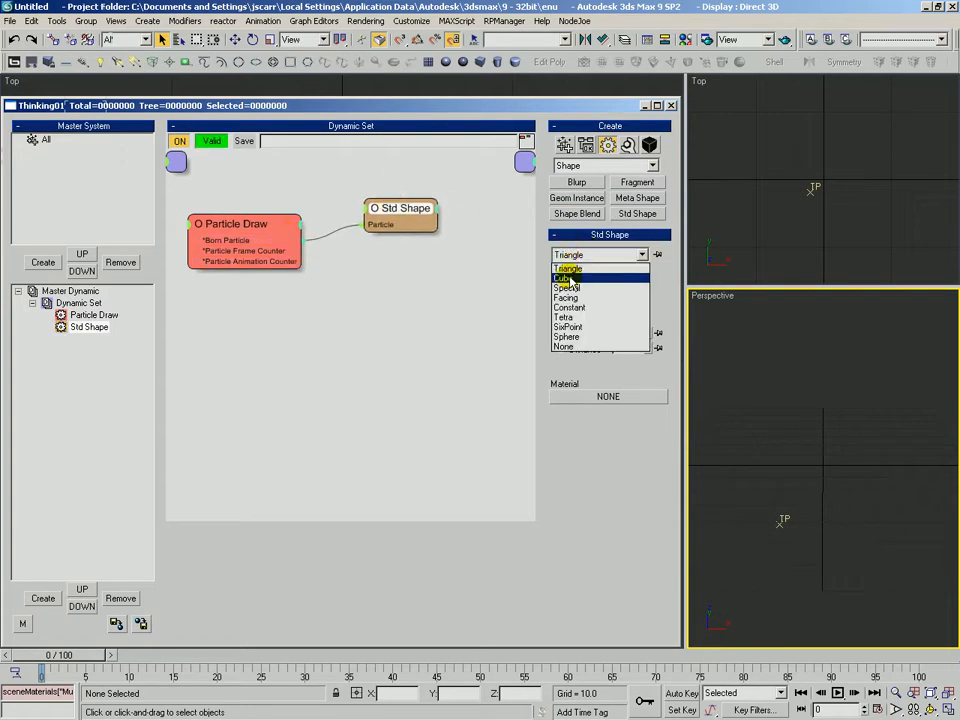
pyautogui.click(566, 278)
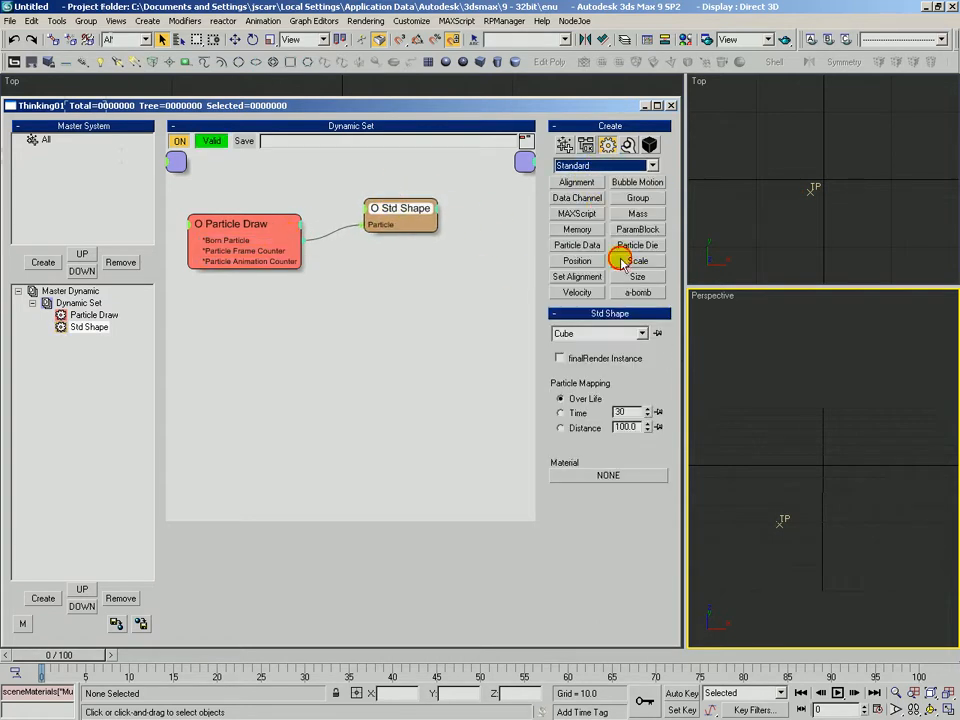
pyautogui.click(636, 276)
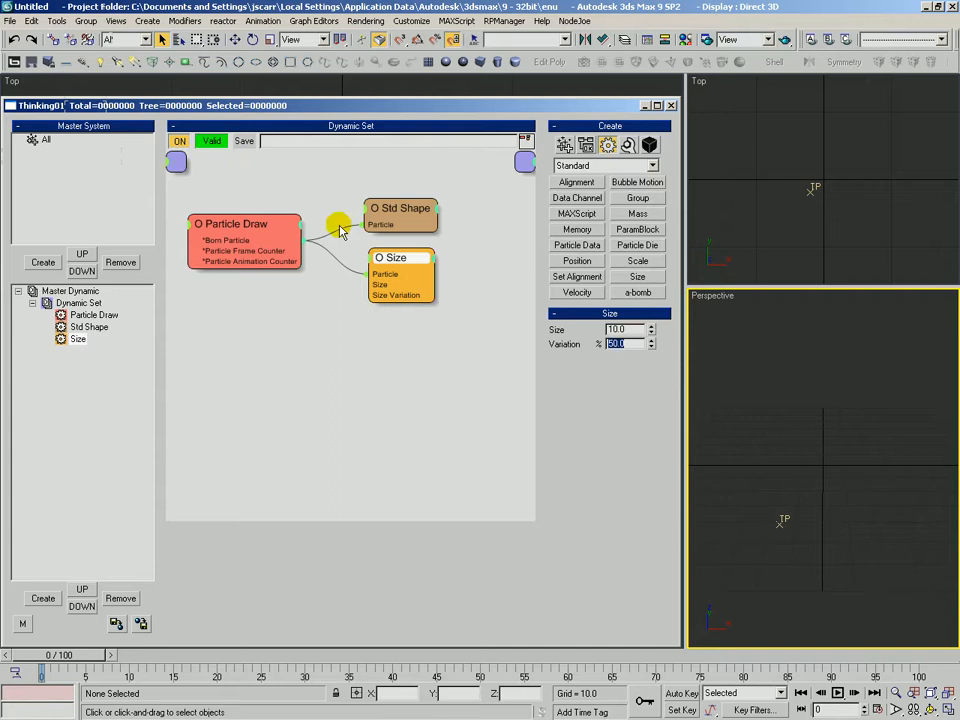
pyautogui.click(244, 224)
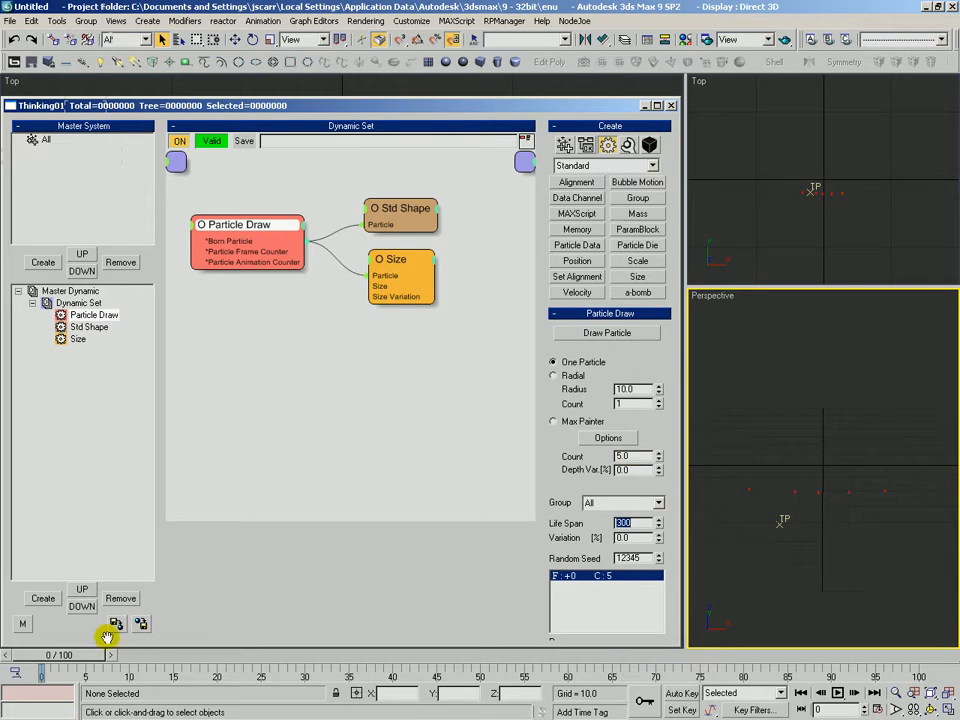
# Step: Scrub the time slider to draw cube particles, check Master Dynamic and reselect the set
pyautogui.moveTo(42, 676); pyautogui.dragTo(58, 676)
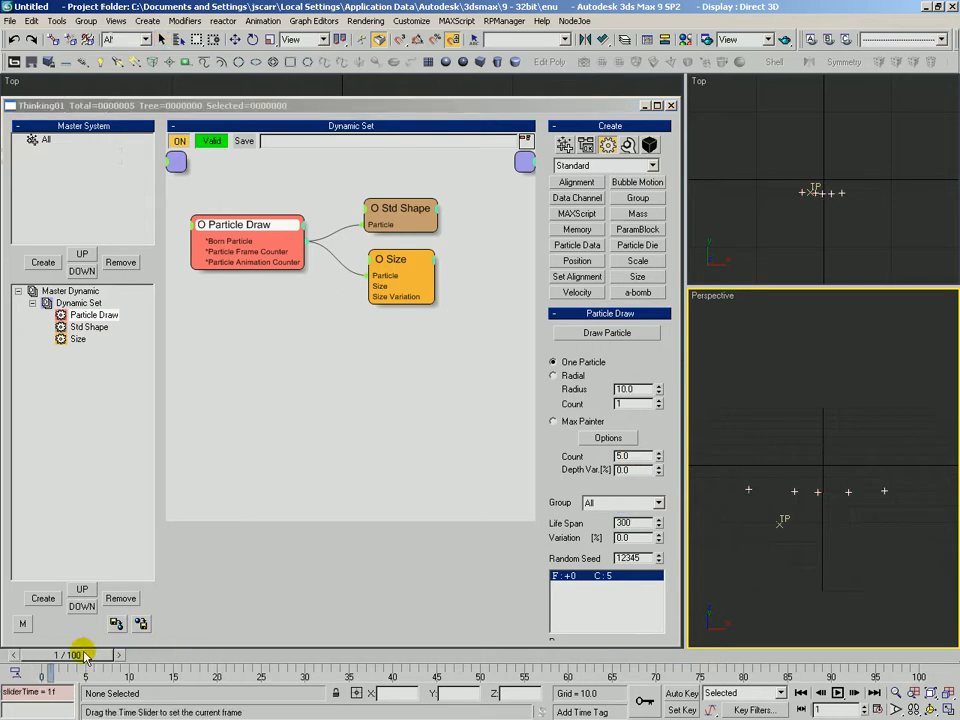
pyautogui.click(70, 292)
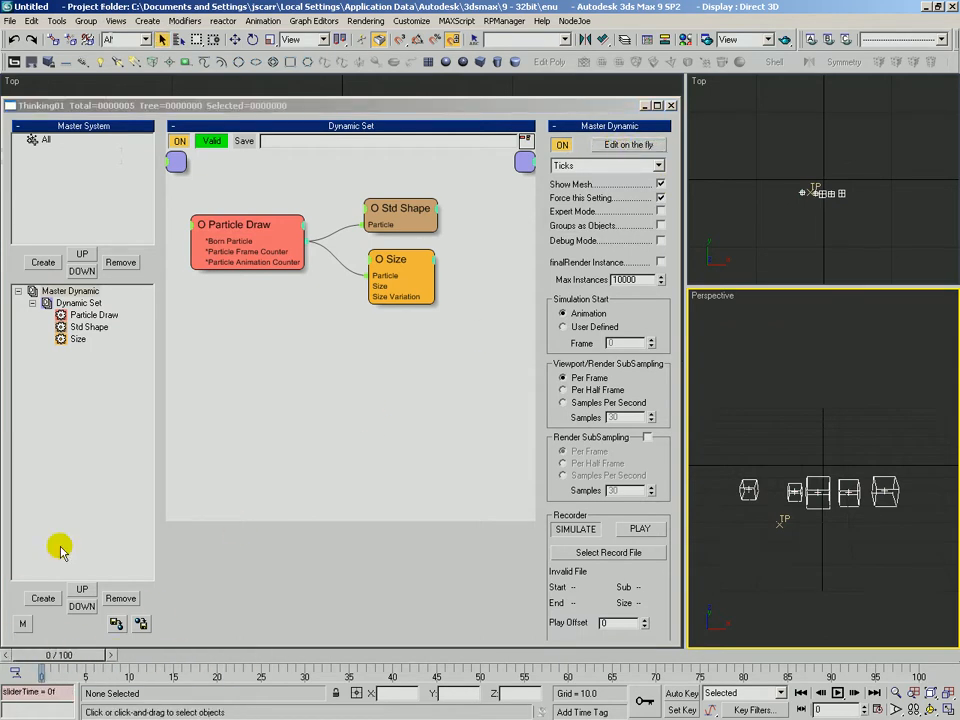
pyautogui.click(248, 240)
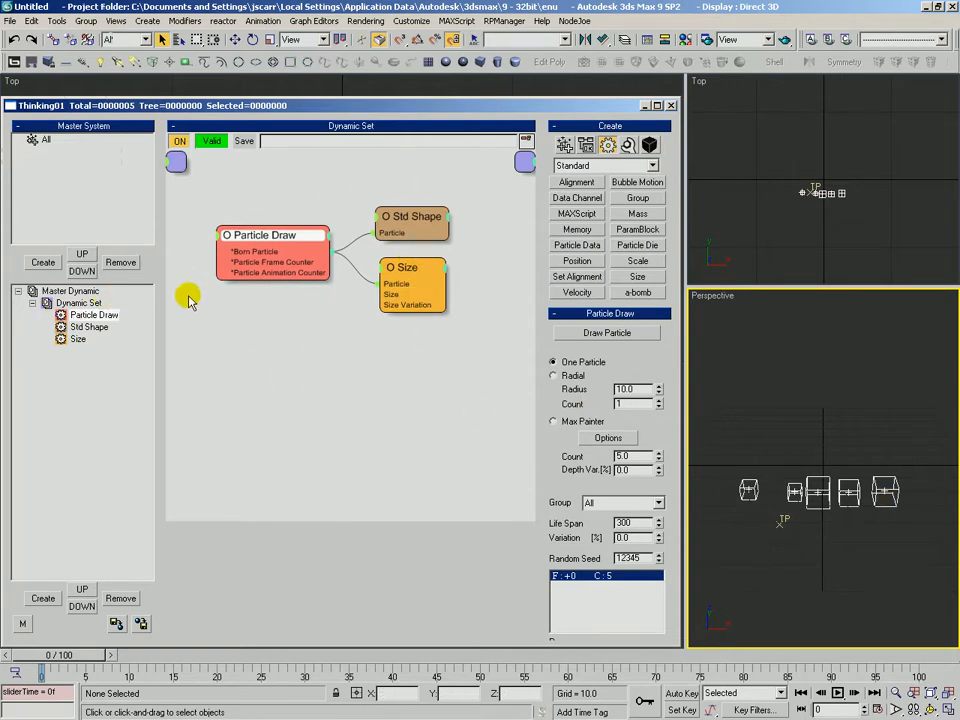
pyautogui.click(80, 304)
pyautogui.write('draw simpl')
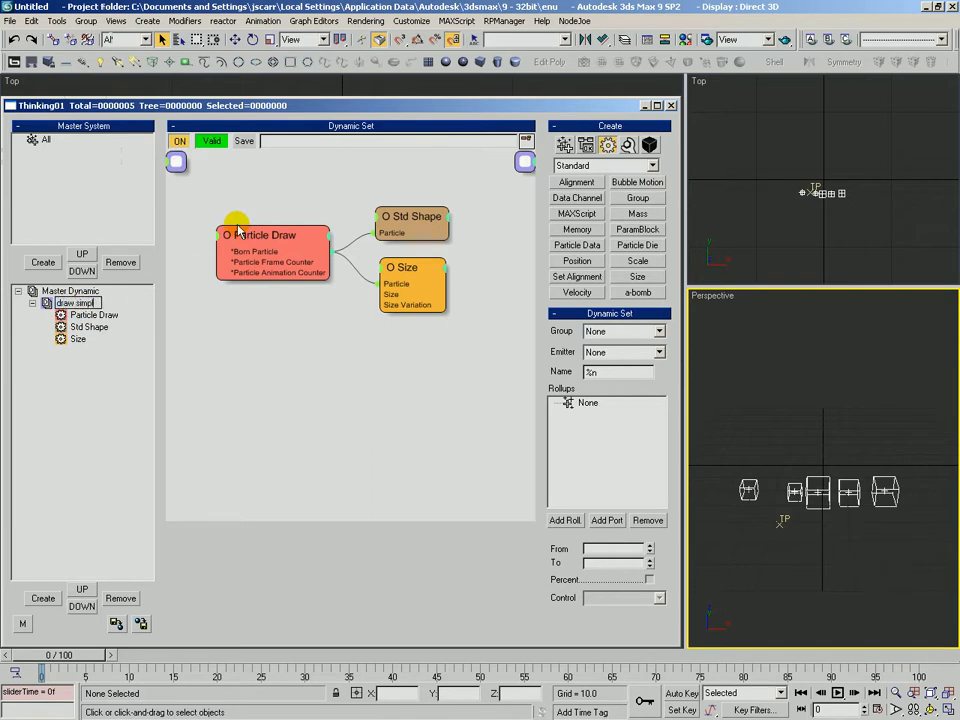
# Step: Finish naming the set 'draw simple', check Master Dynamic and return to it
pyautogui.click(78, 304)
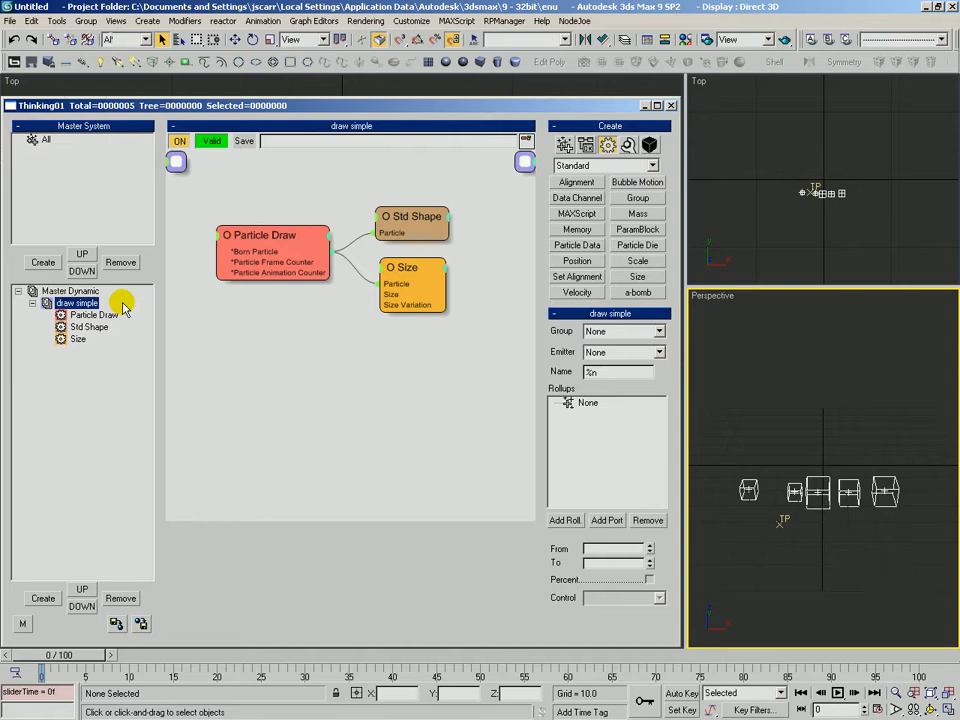
pyautogui.moveTo(90, 328)
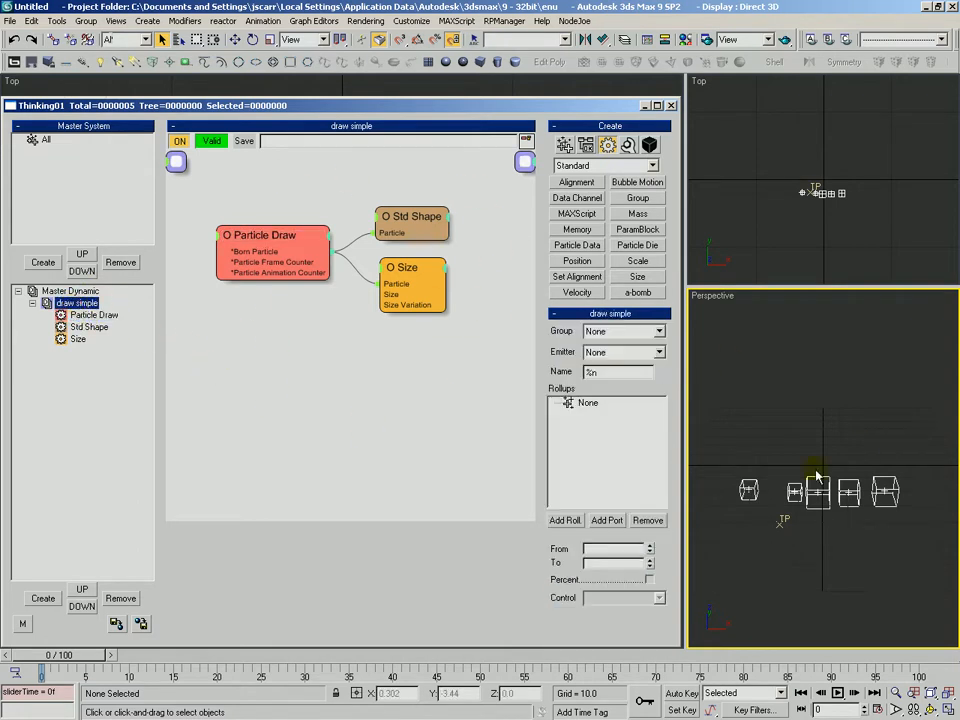
pyautogui.click(70, 292)
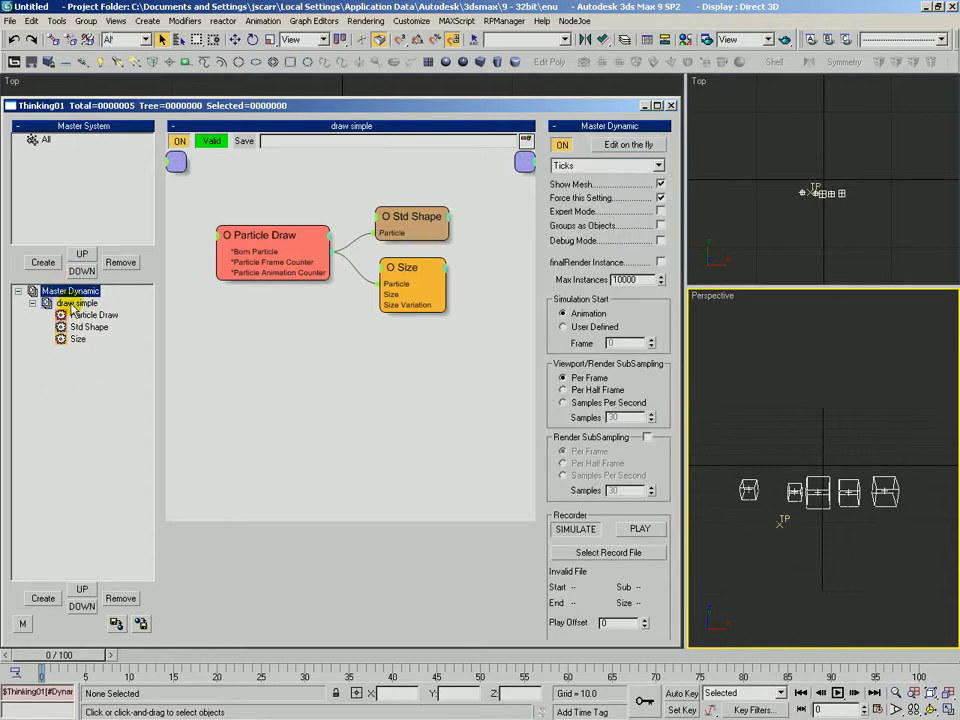
pyautogui.click(76, 304)
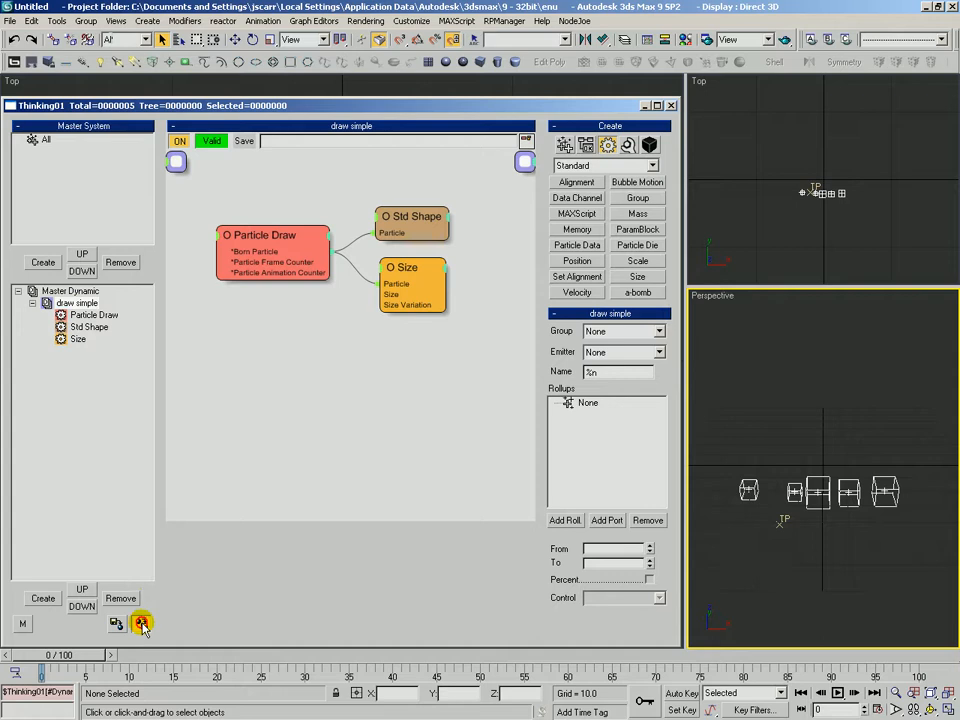
# Step: Save the set as draw simple.thi into the TEST folder
pyautogui.click(140, 624)
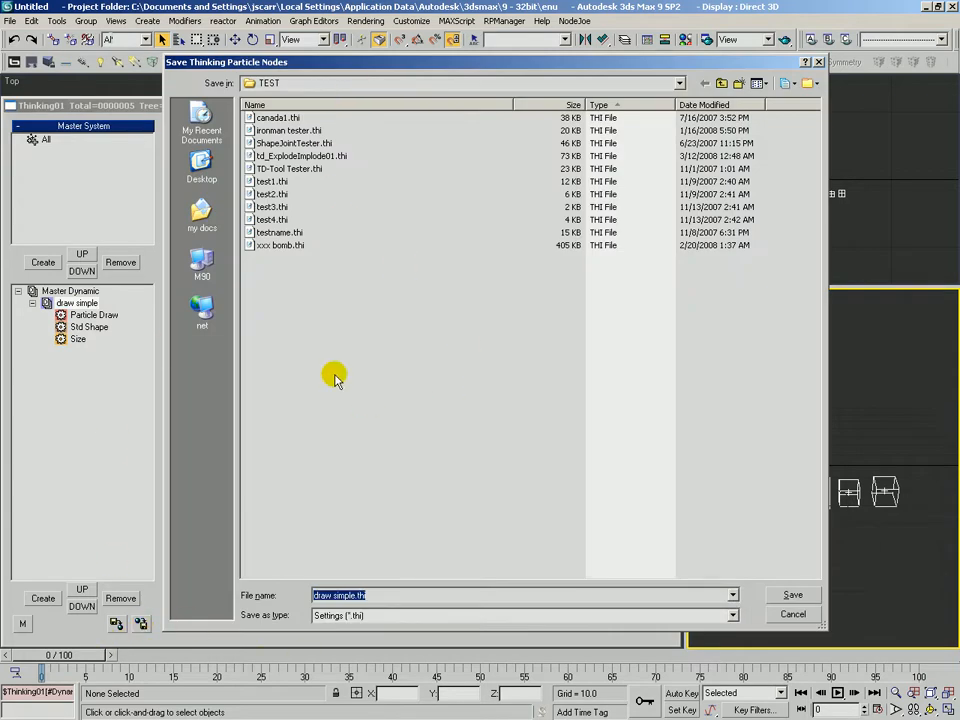
pyautogui.click(680, 84)
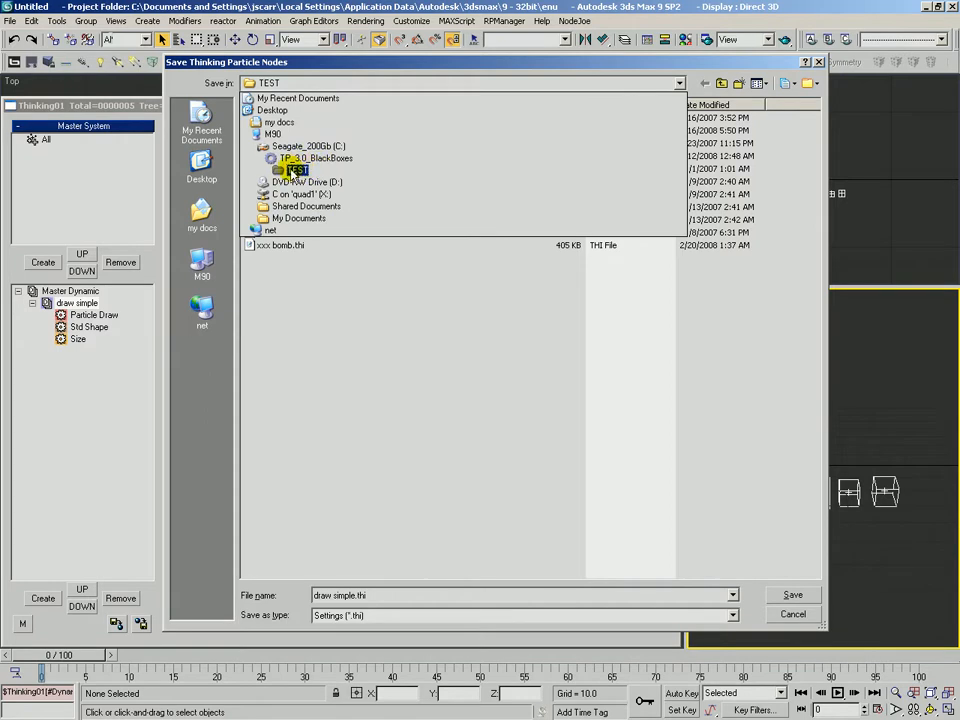
pyautogui.doubleClick(296, 168)
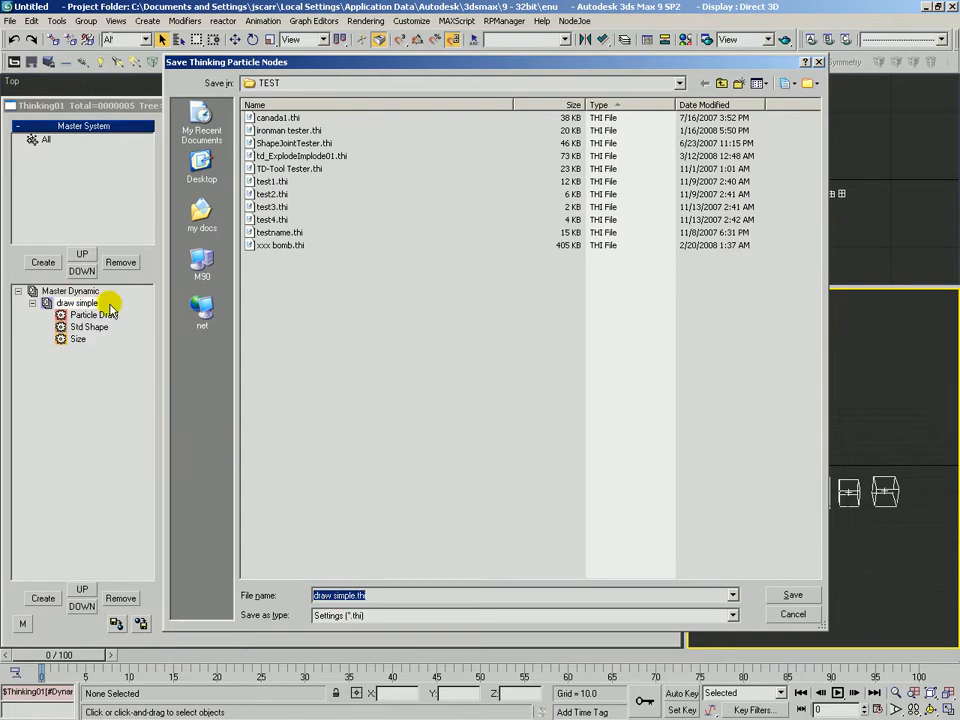
pyautogui.click(792, 596)
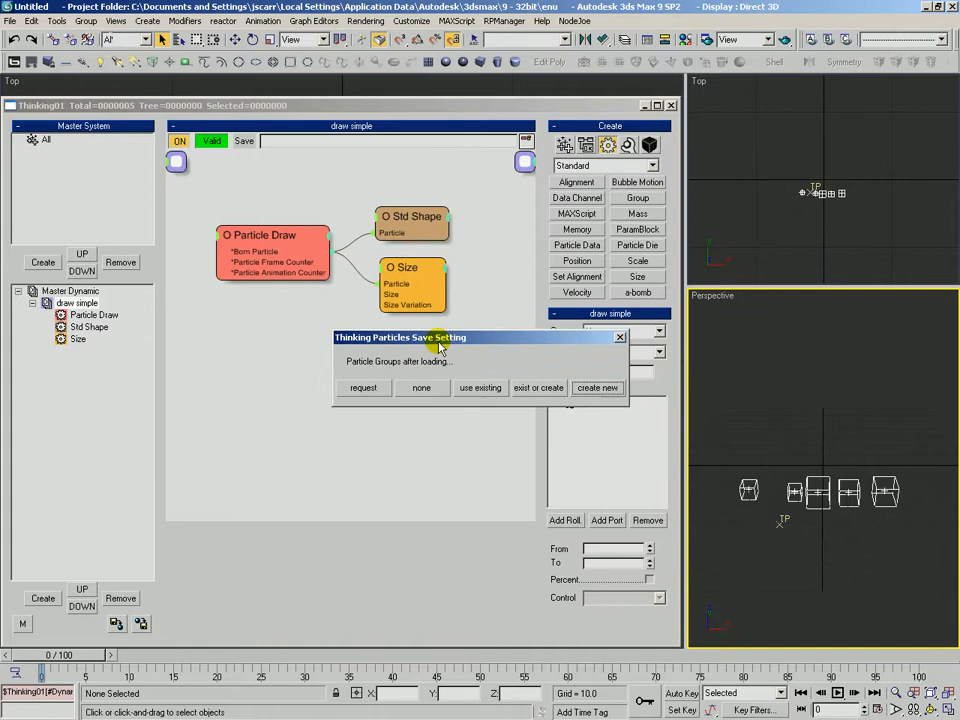
pyautogui.moveTo(388, 384)
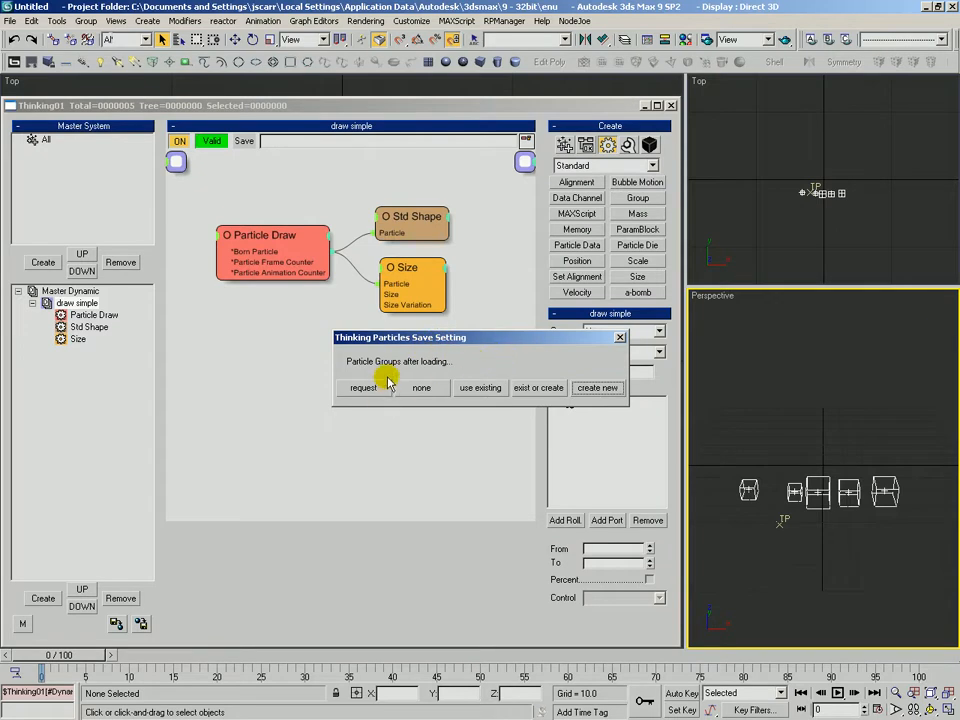
pyautogui.moveTo(218, 398)
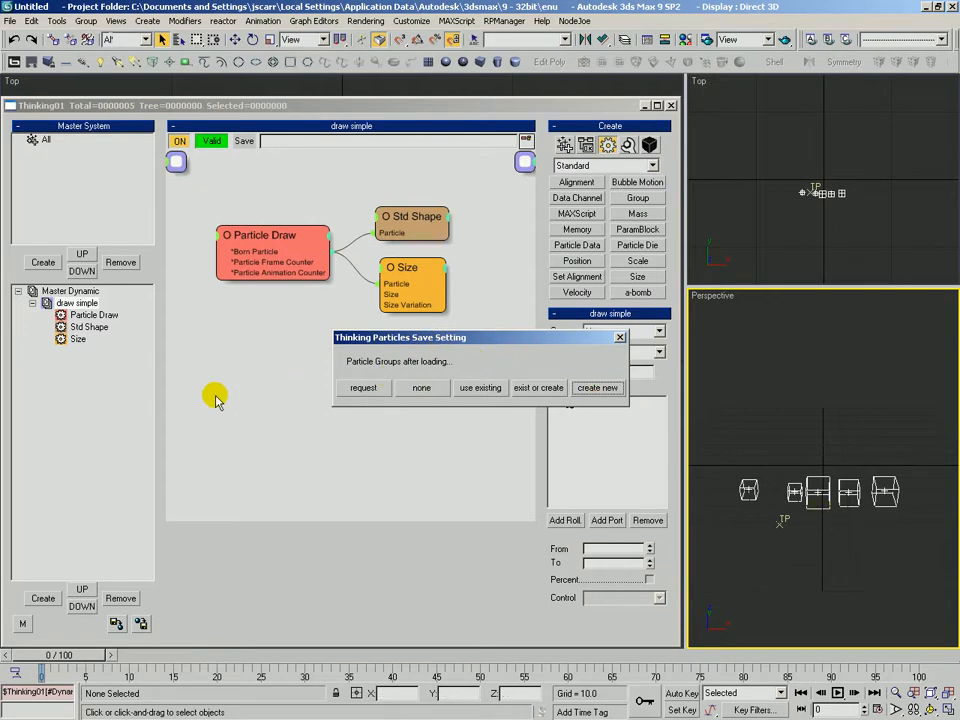
pyautogui.moveTo(284, 262)
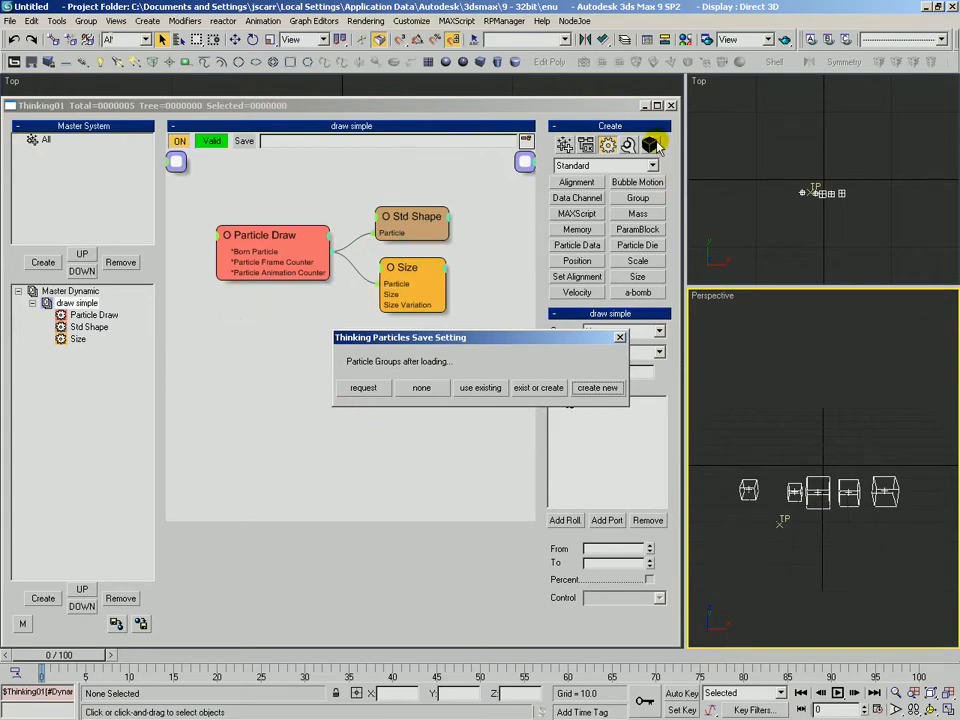
pyautogui.moveTo(240, 400)
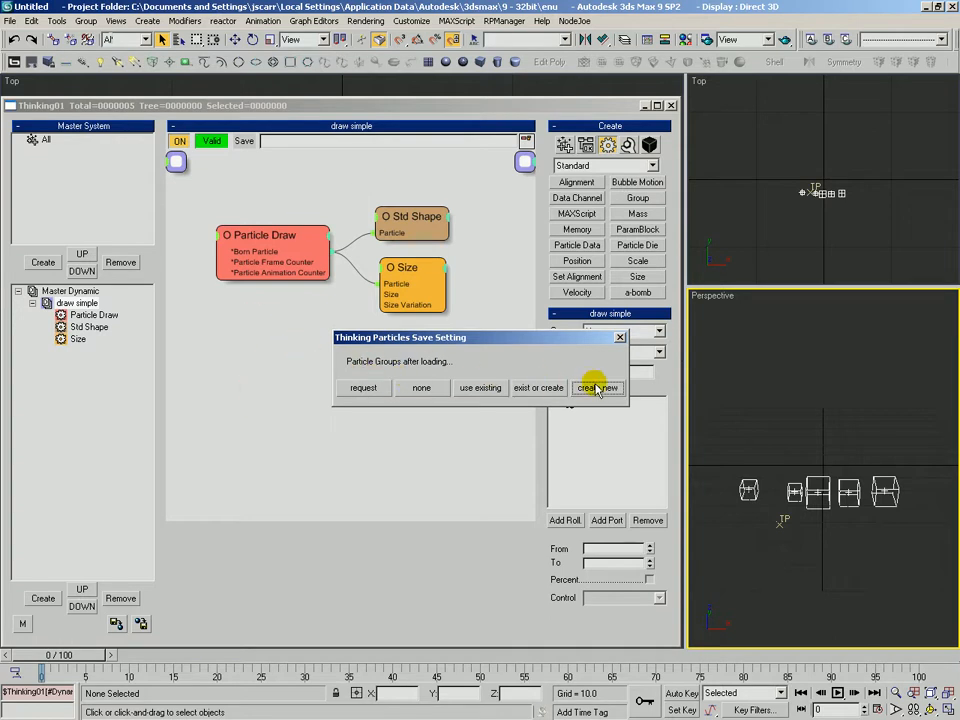
pyautogui.moveTo(284, 284)
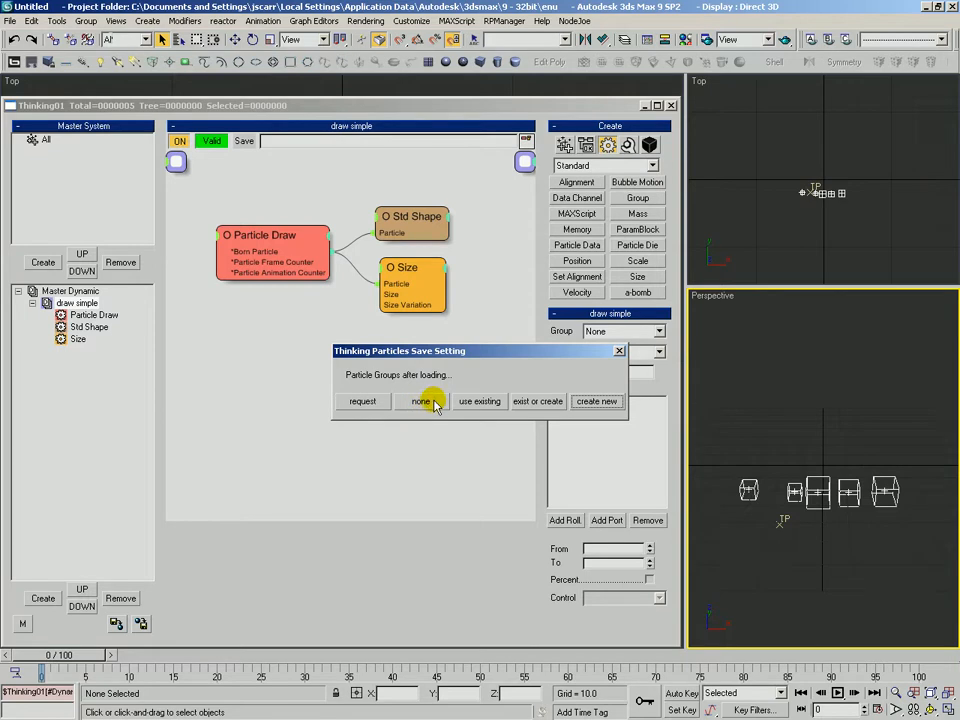
pyautogui.moveTo(480, 406)
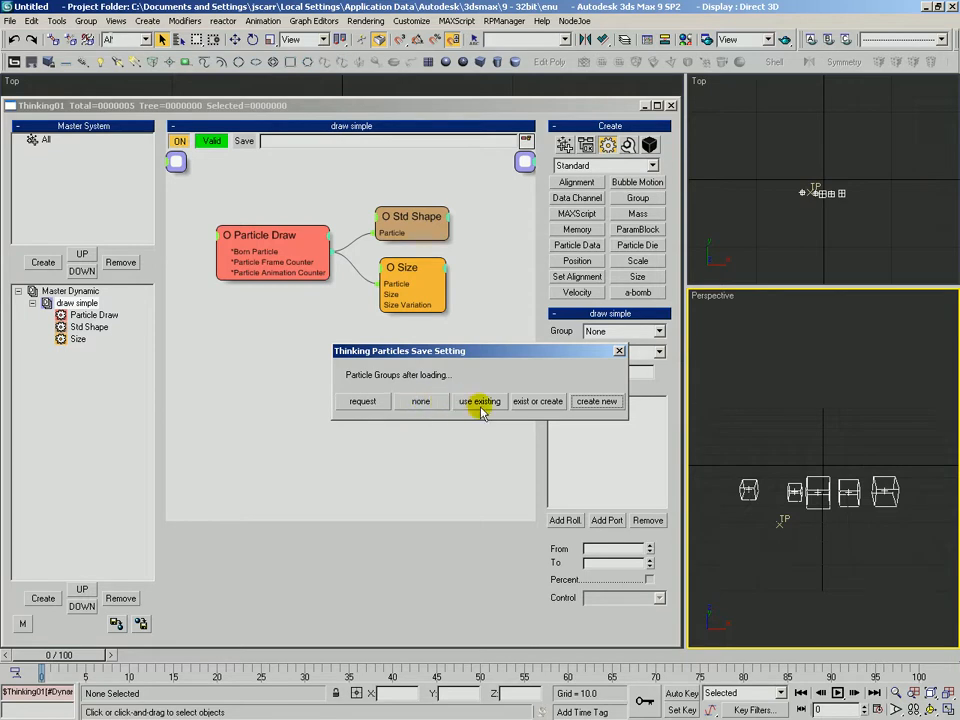
pyautogui.moveTo(550, 418)
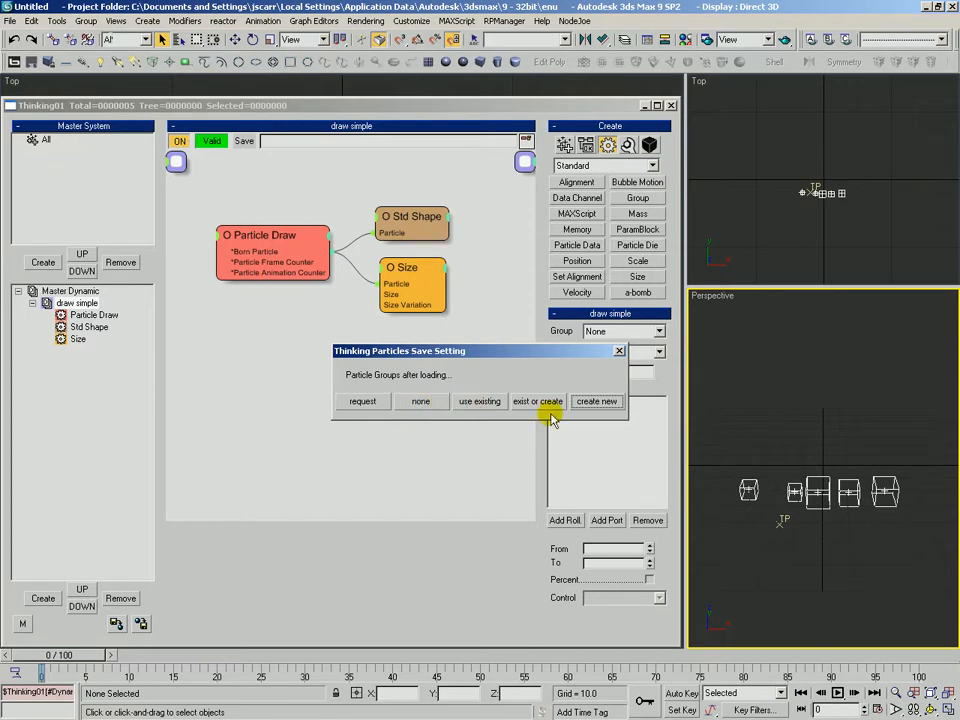
pyautogui.moveTo(510, 336)
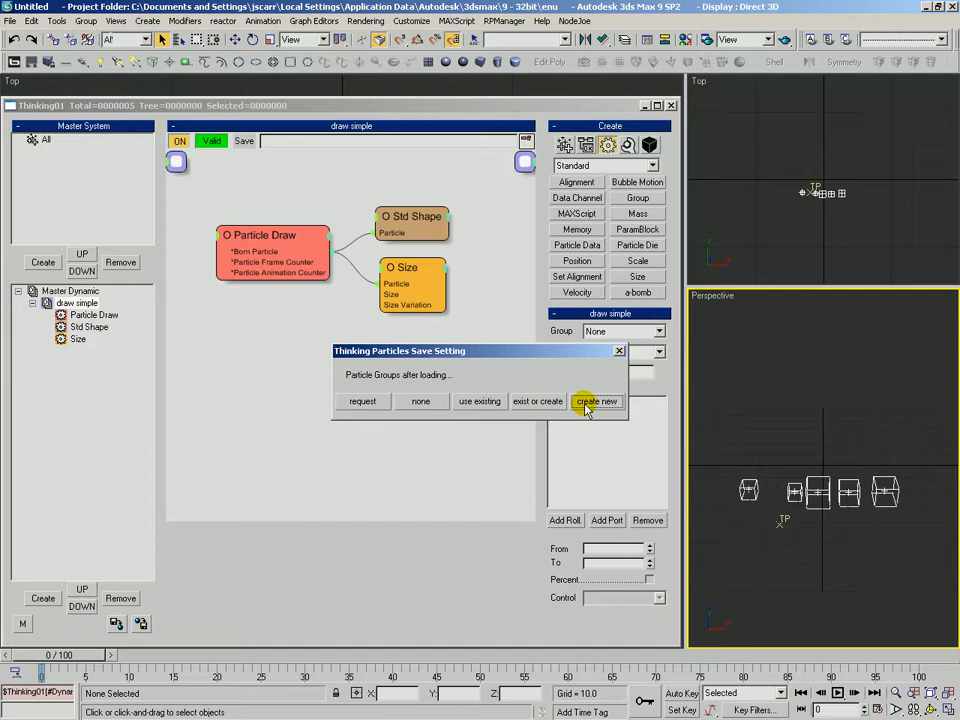
pyautogui.moveTo(250, 384)
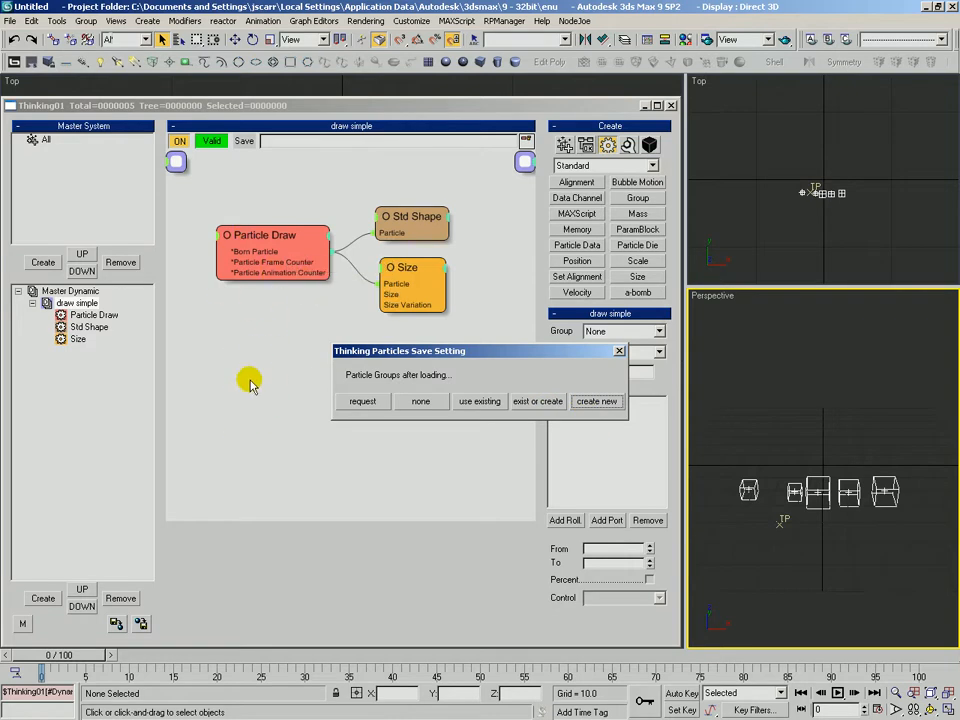
pyautogui.moveTo(80, 156)
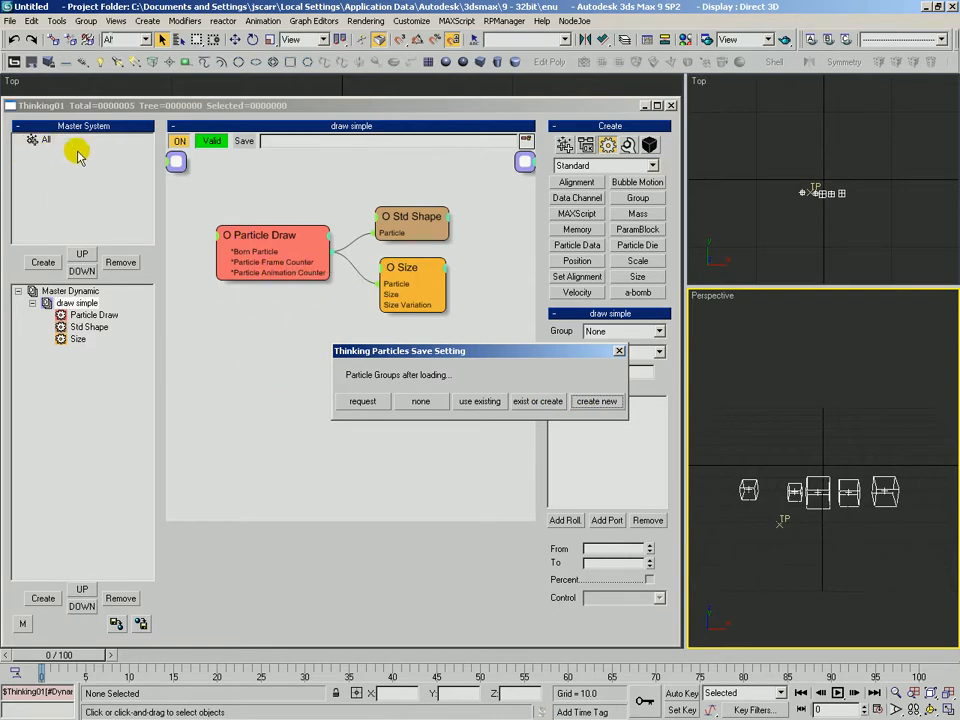
pyautogui.moveTo(84, 190)
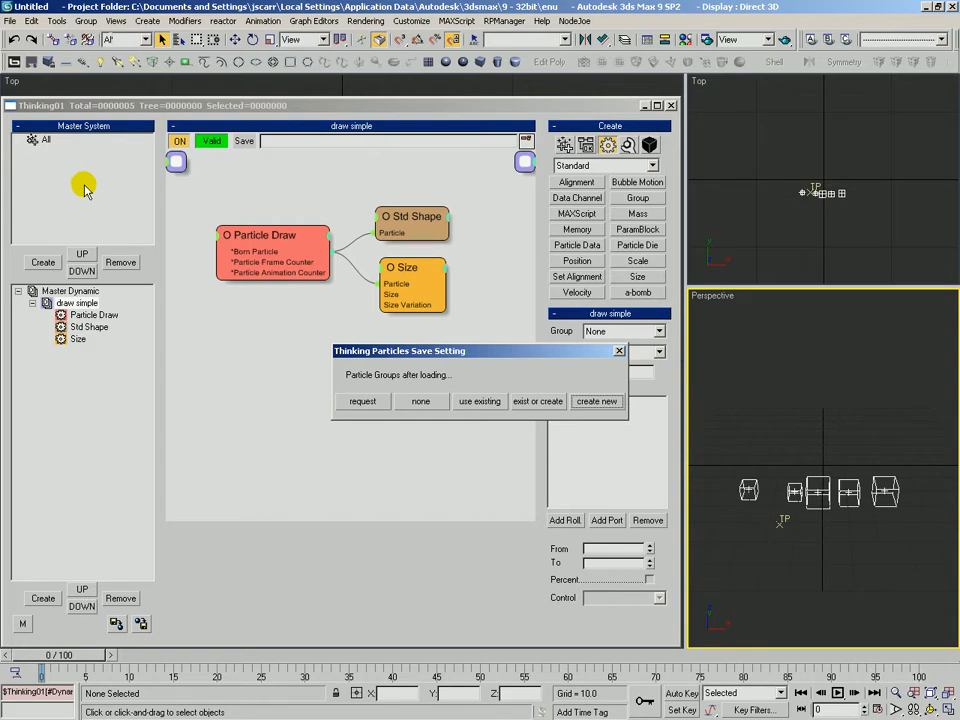
pyautogui.moveTo(444, 348)
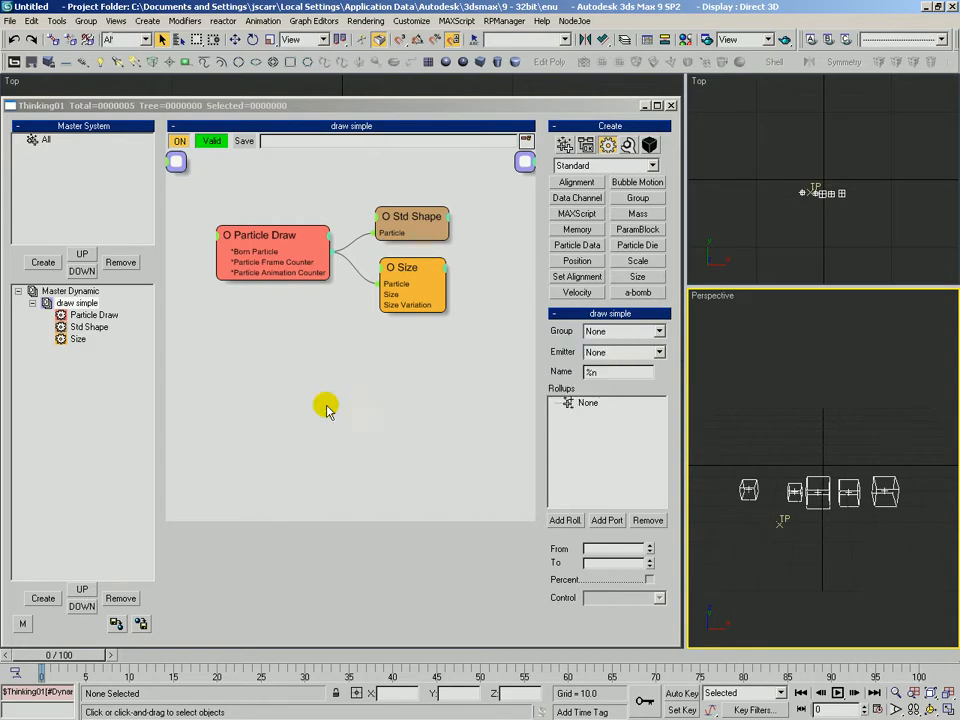
pyautogui.moveTo(172, 318)
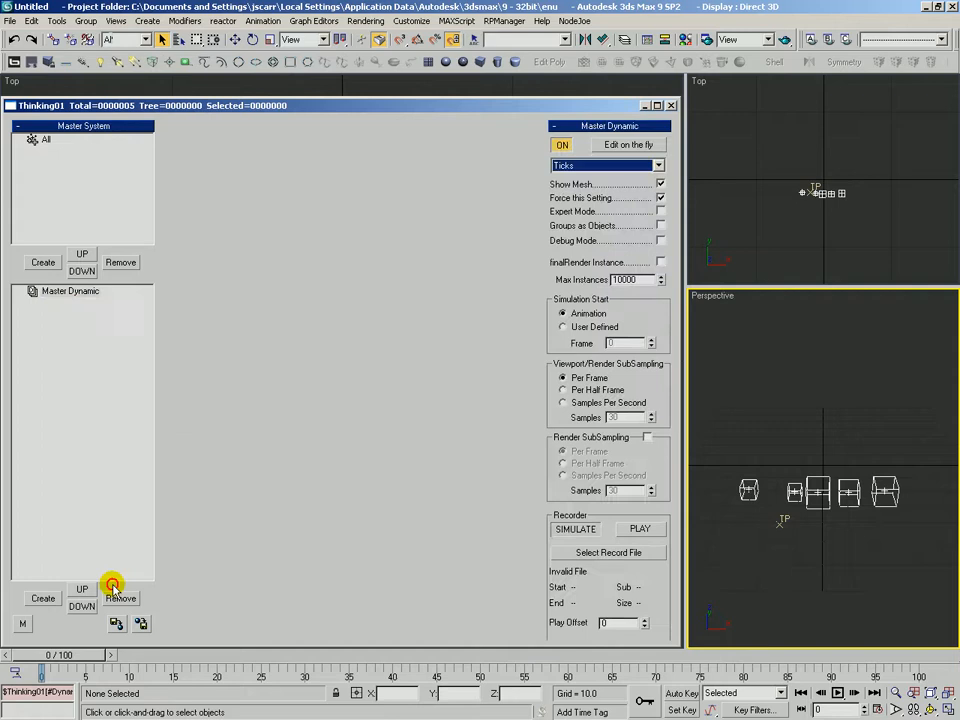
# Step: Create an empty Dynamic Set under Master Dynamic and select it
pyautogui.click(42, 596)
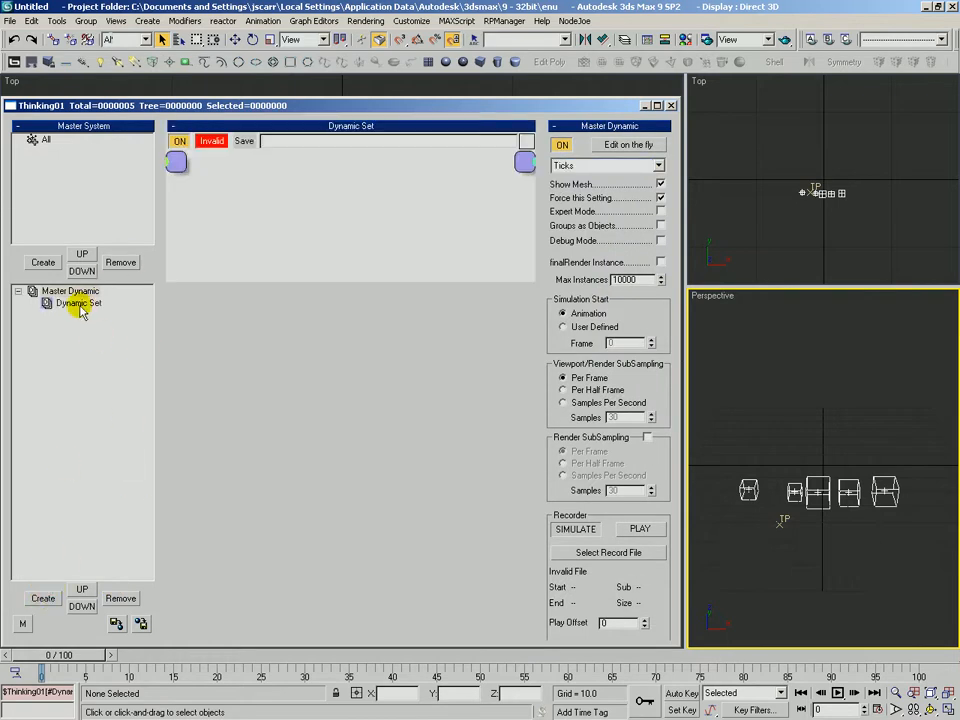
pyautogui.click(78, 304)
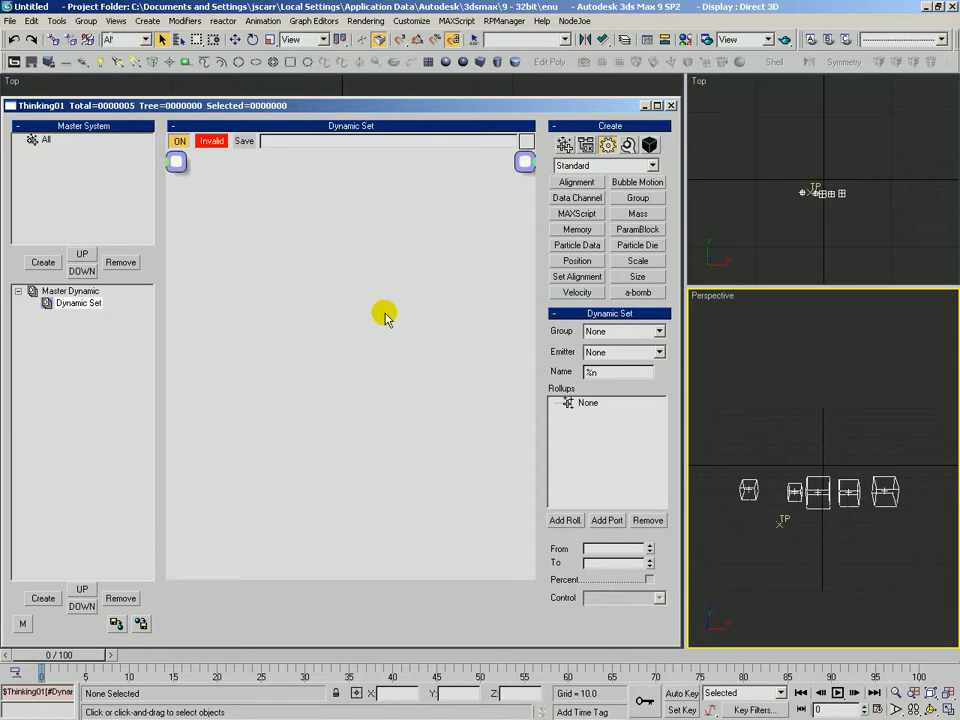
pyautogui.moveTo(42, 656); pyautogui.dragTo(80, 656)
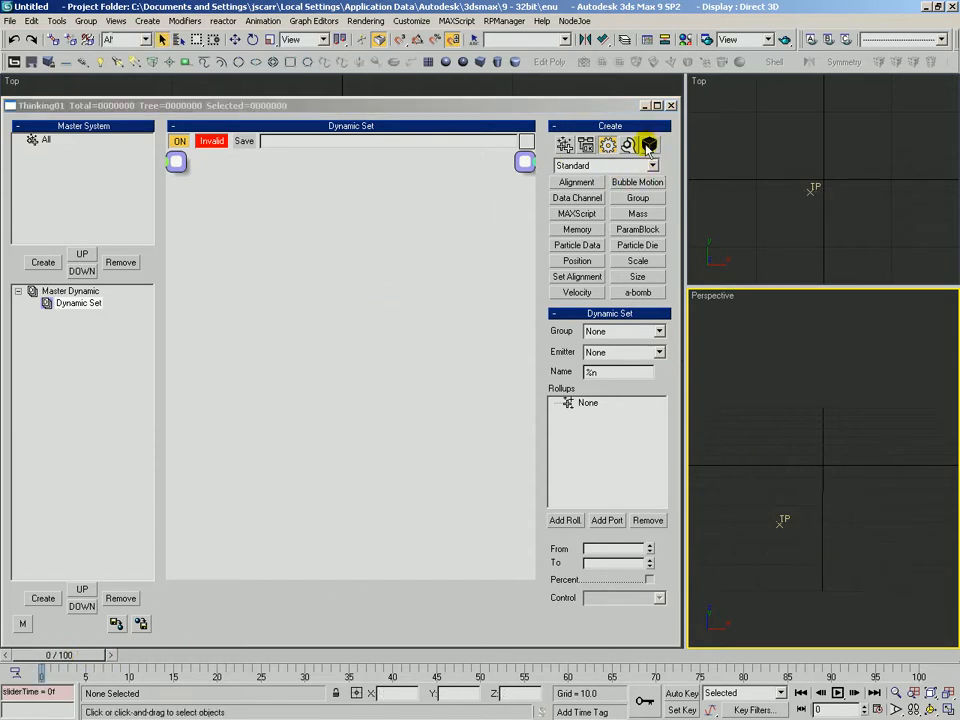
# Step: Show the operator list and switch its category to TEST
pyautogui.click(648, 144)
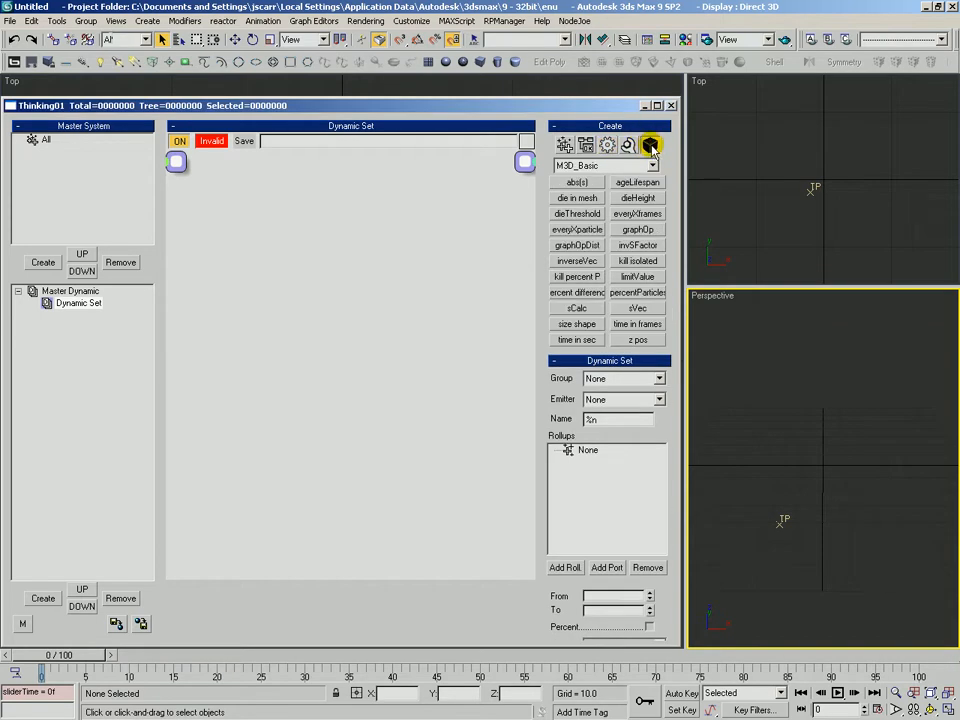
pyautogui.click(652, 164)
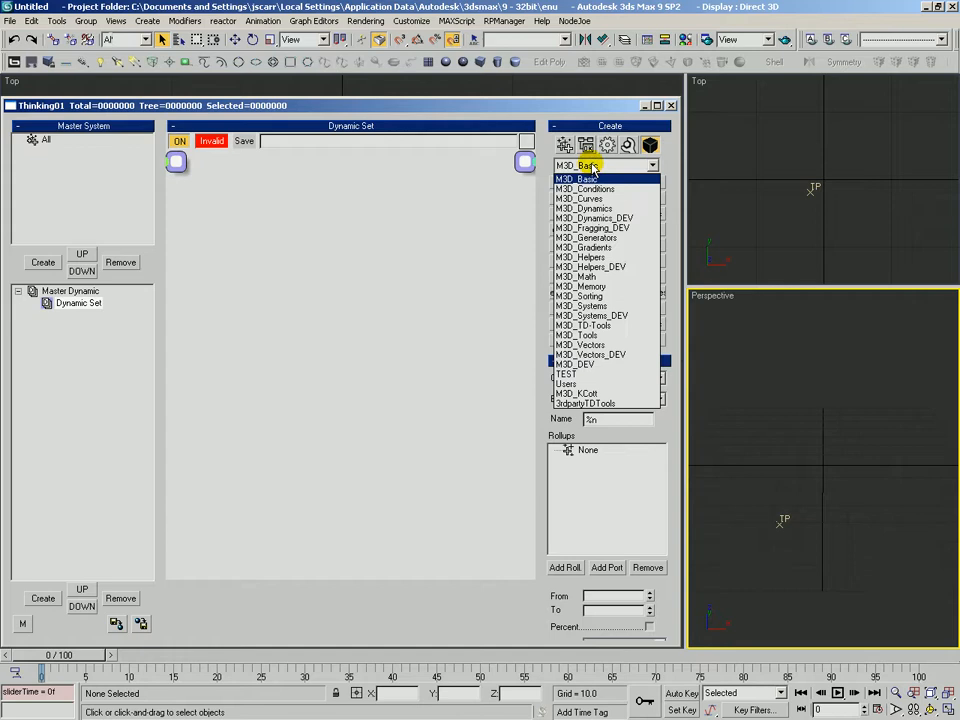
pyautogui.moveTo(620, 354)
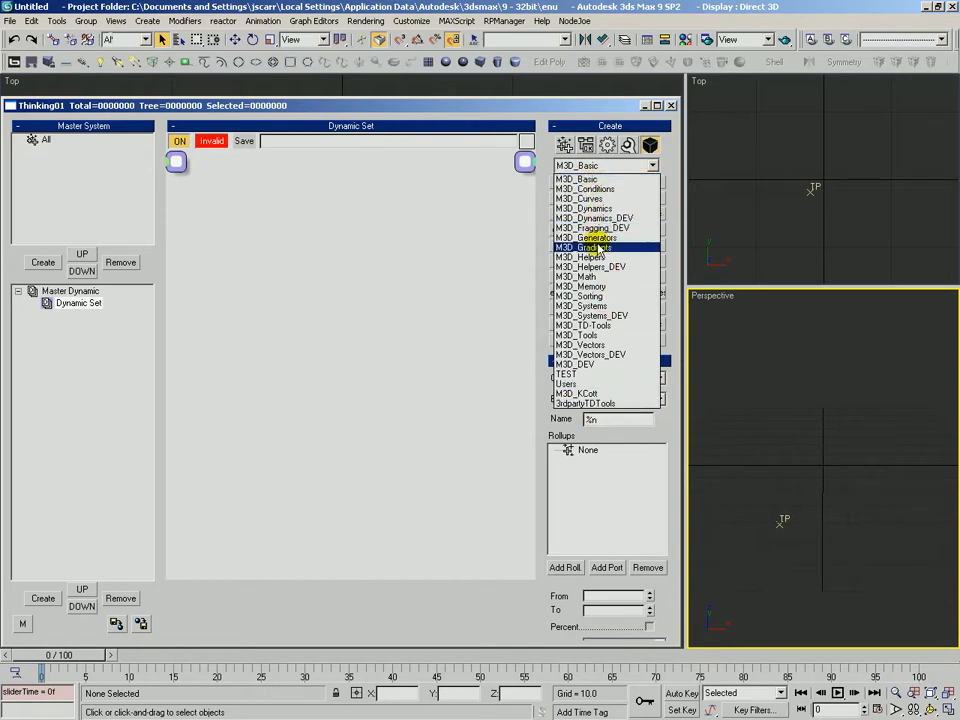
pyautogui.click(584, 336)
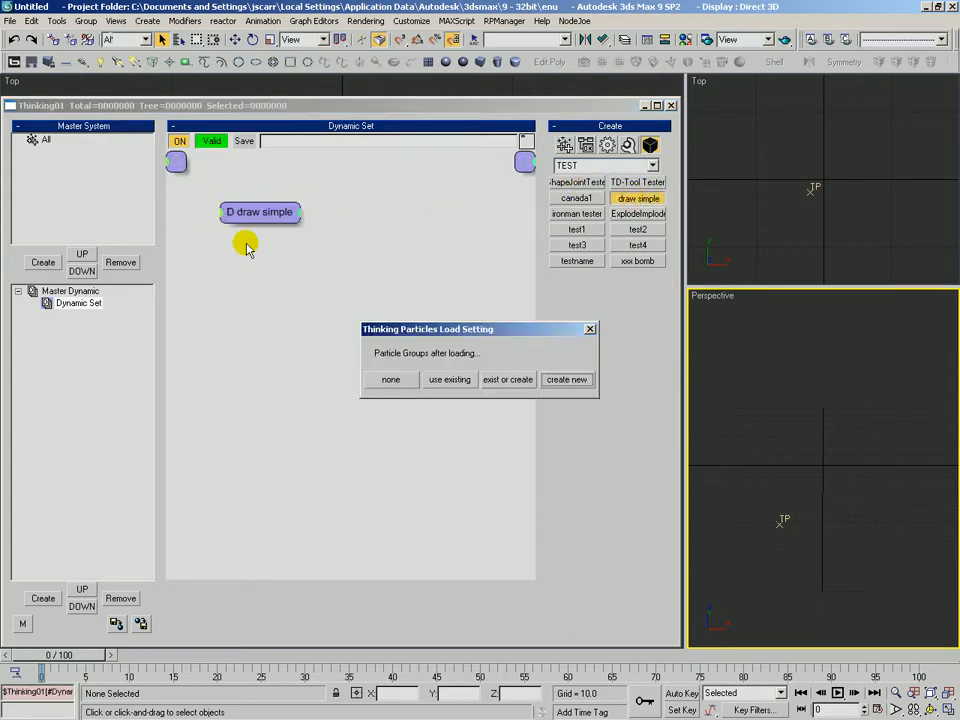
pyautogui.moveTo(448, 368)
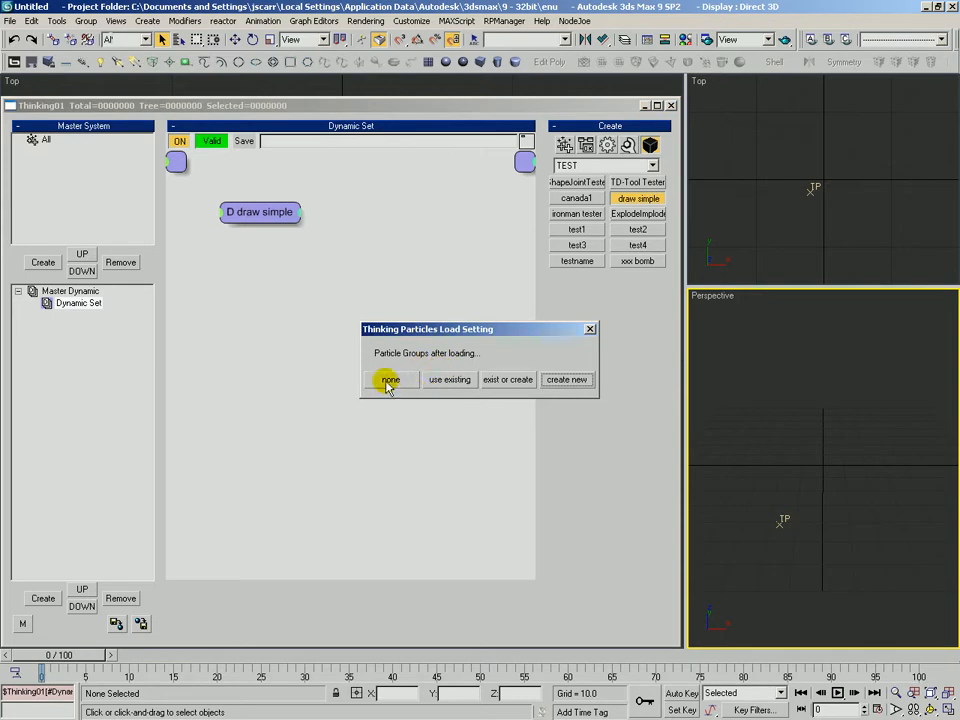
pyautogui.moveTo(48, 140)
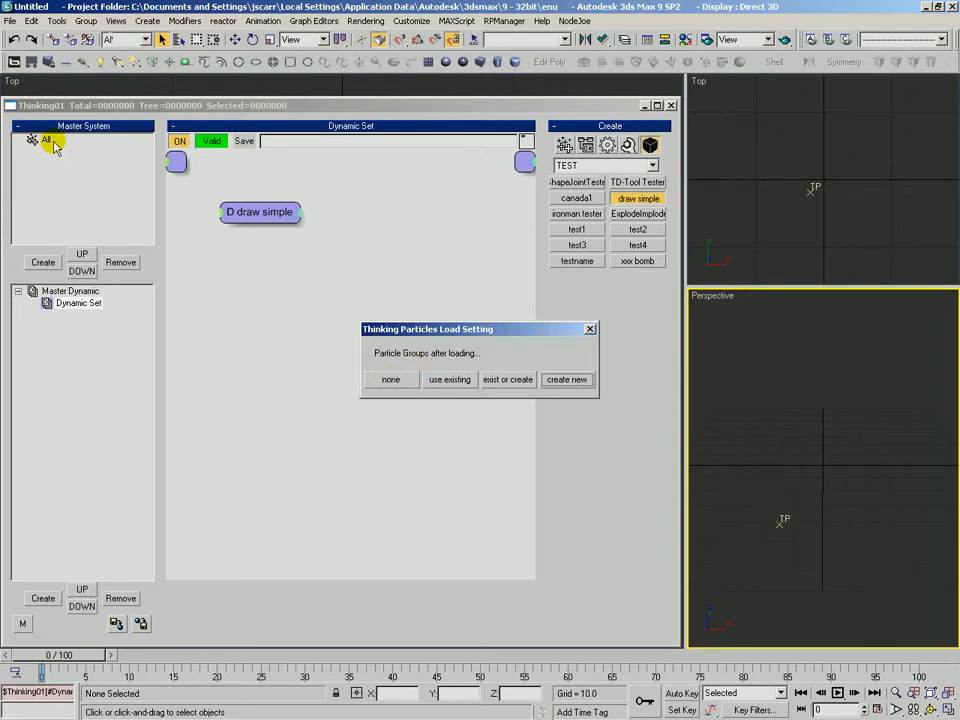
pyautogui.moveTo(448, 380)
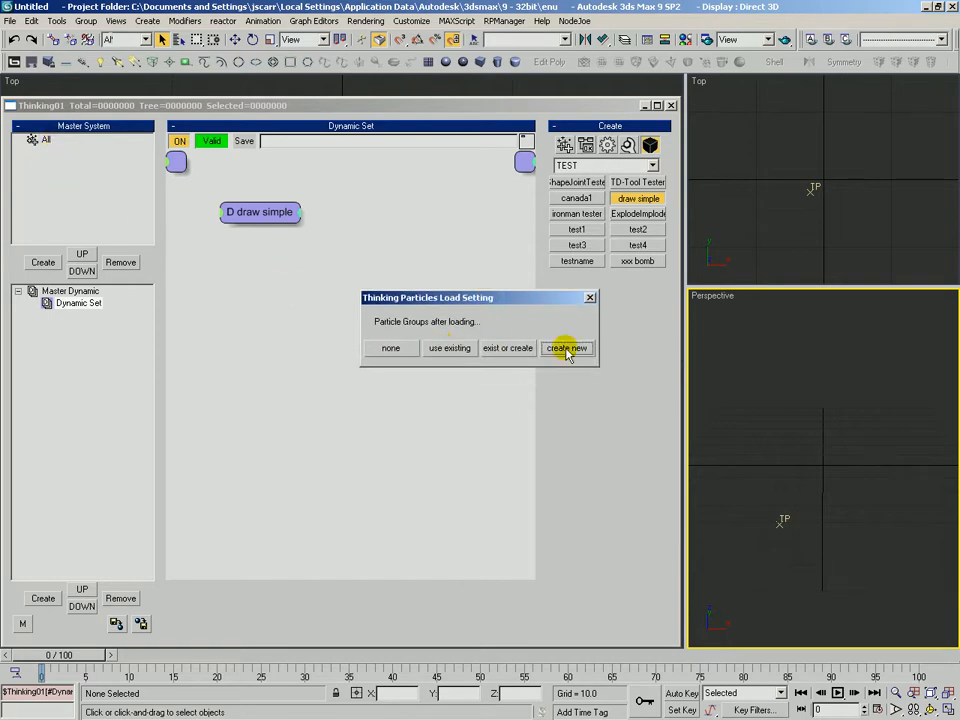
# Step: Choose 'create new' particle groups when loading draw simple
pyautogui.click(568, 348)
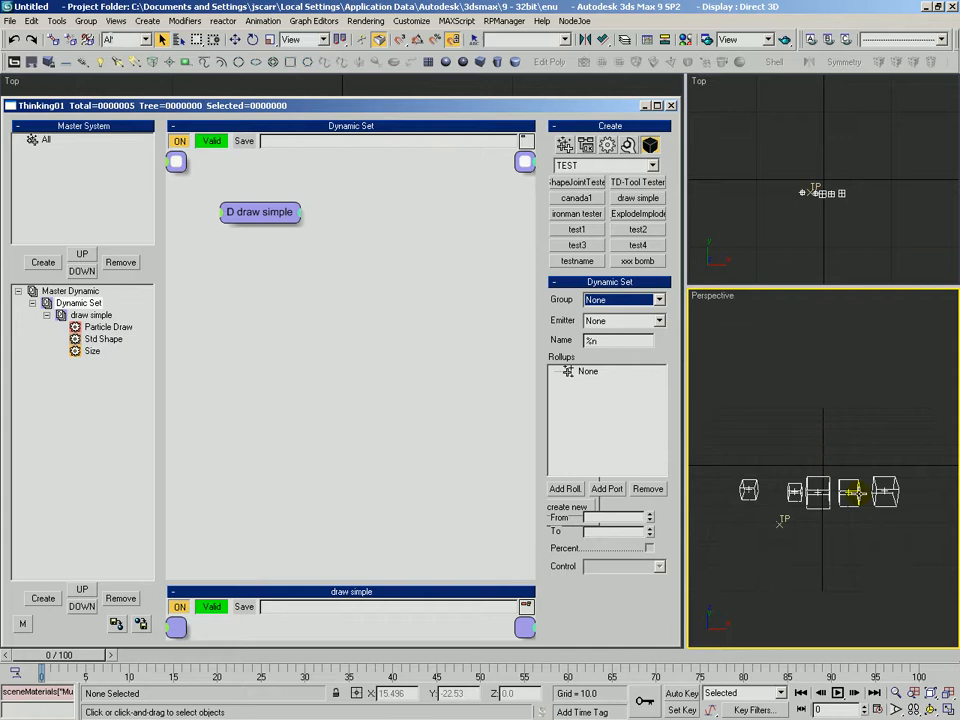
# Step: Review the loaded Particle Draw Life Span and Variation, then the Size operator
pyautogui.click(108, 326)
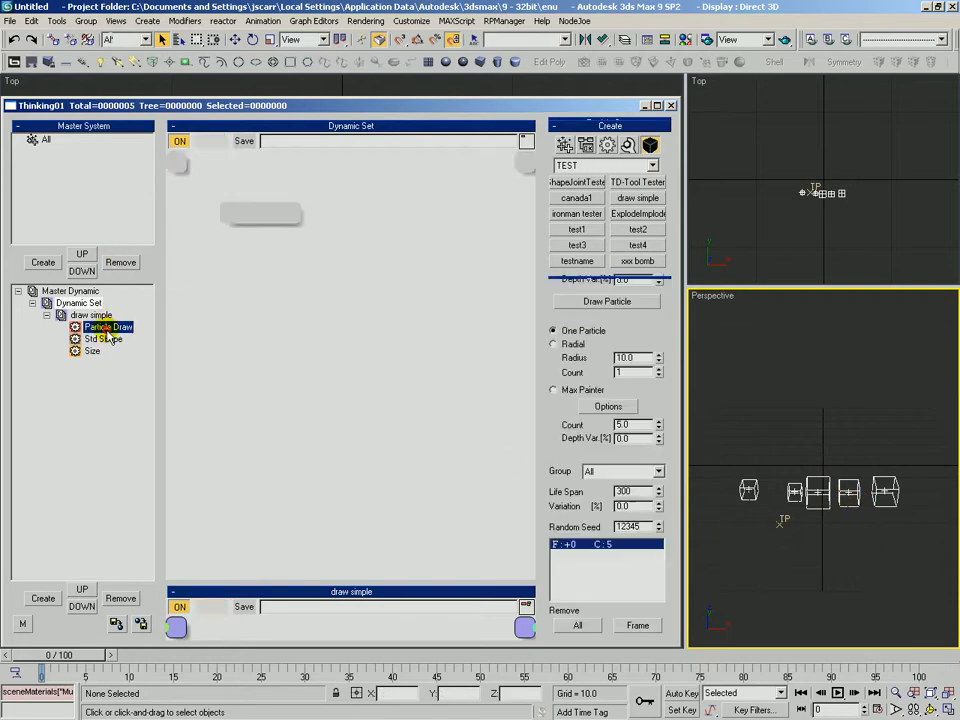
pyautogui.click(108, 328)
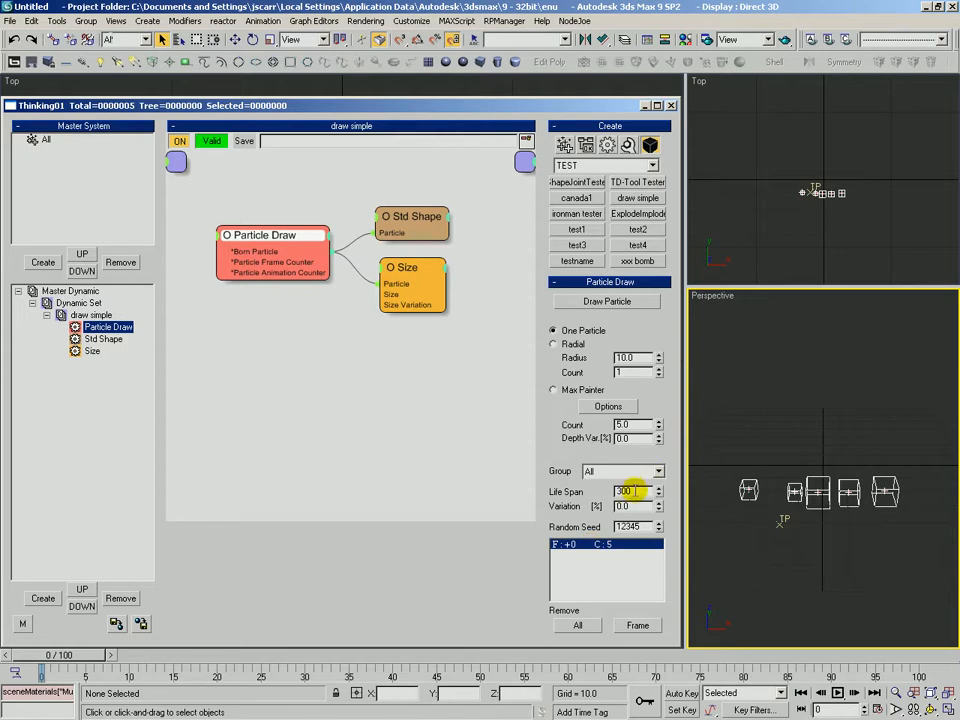
pyautogui.tripleClick(632, 492)
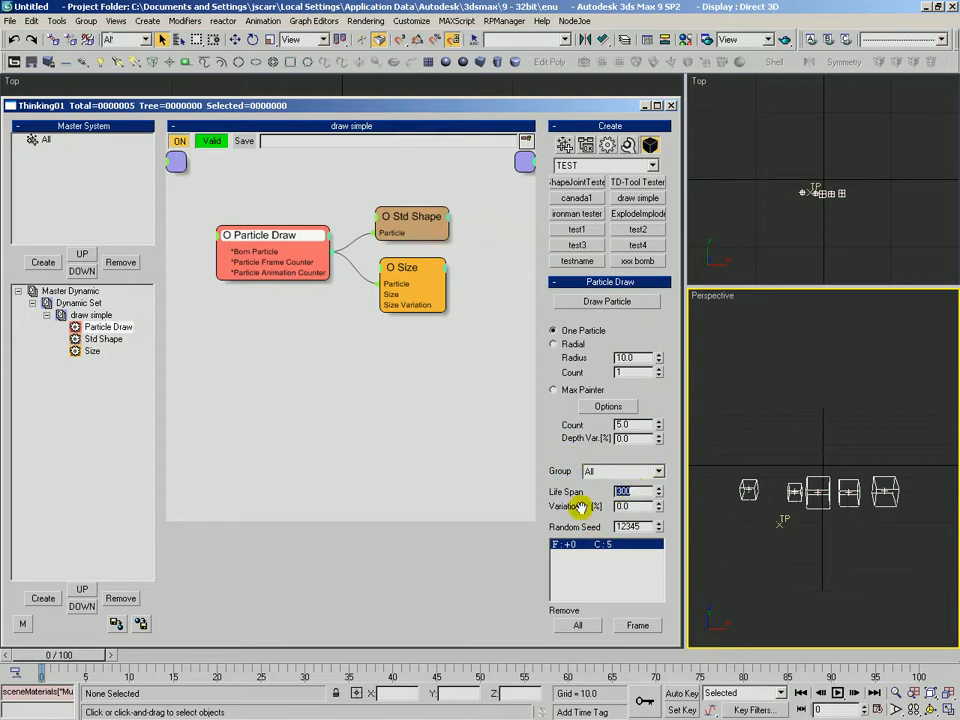
pyautogui.click(412, 222)
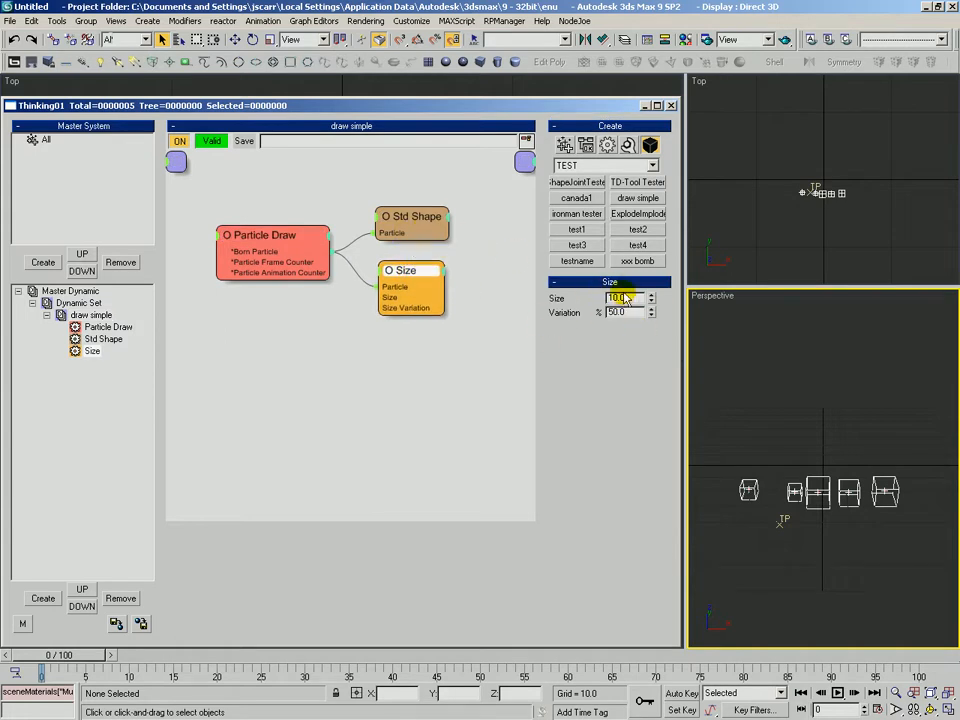
pyautogui.click(412, 210)
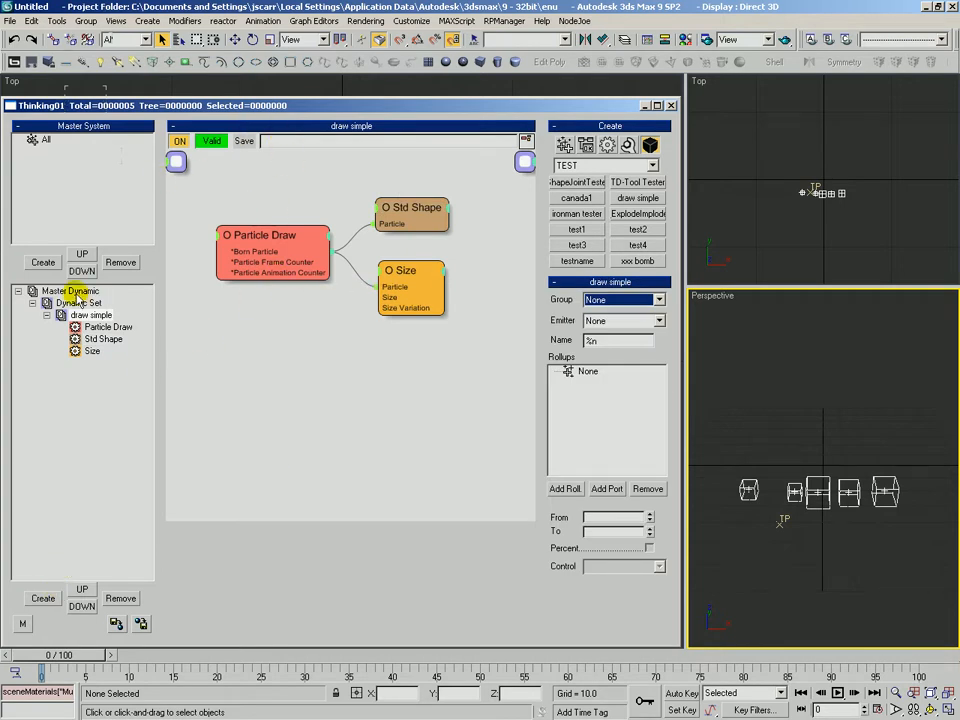
# Step: Load draw simple from the TEST list into the set and pick a particle-group option
pyautogui.click(72, 304)
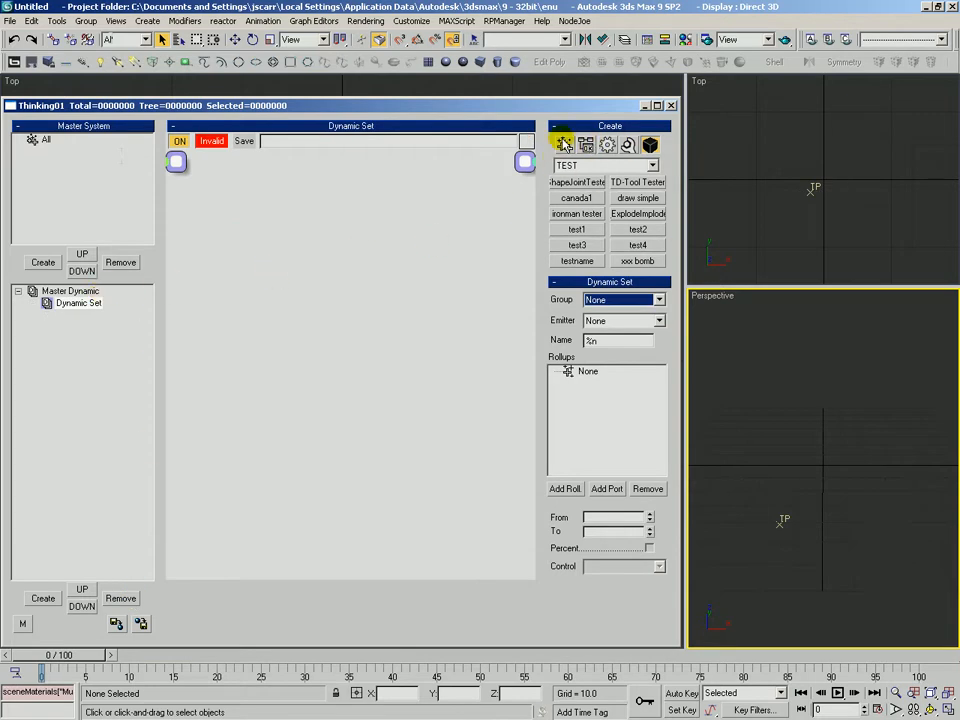
pyautogui.click(652, 164)
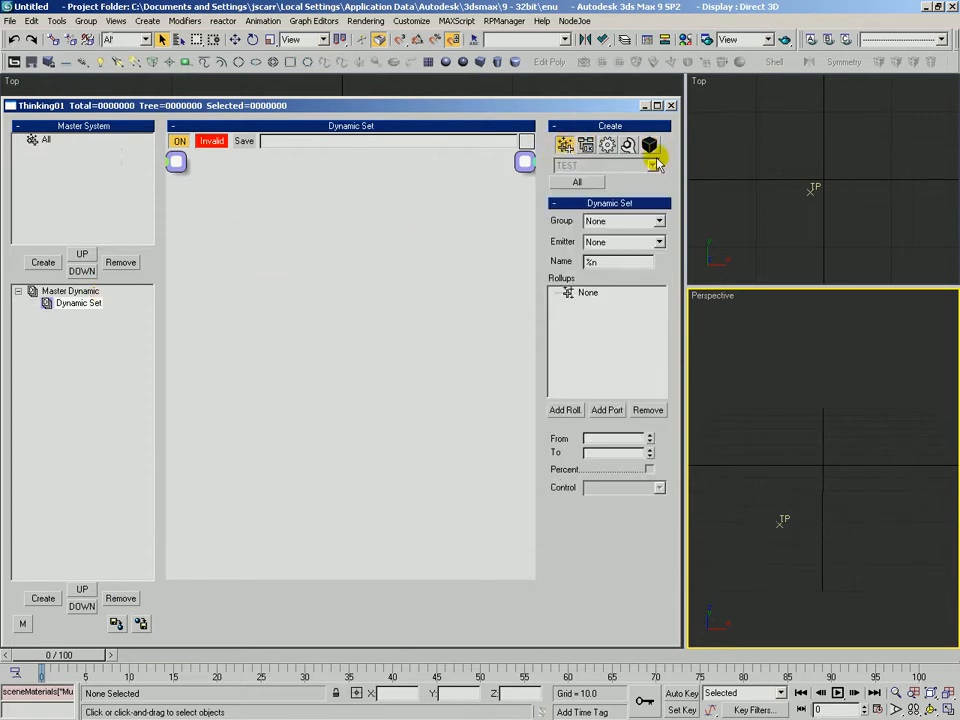
pyautogui.click(656, 164)
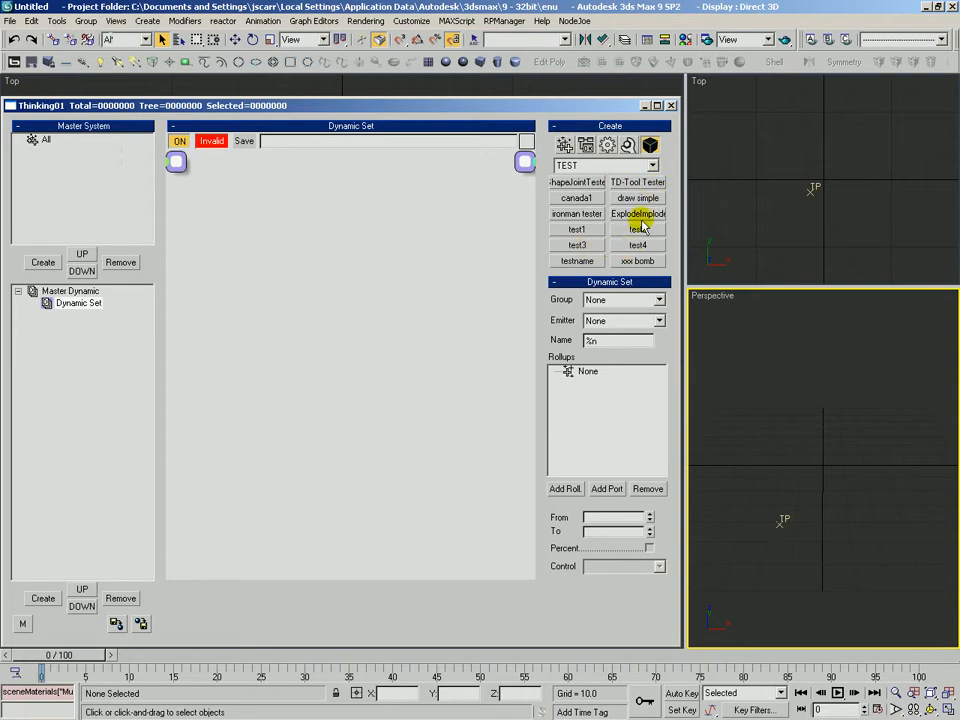
pyautogui.click(638, 198)
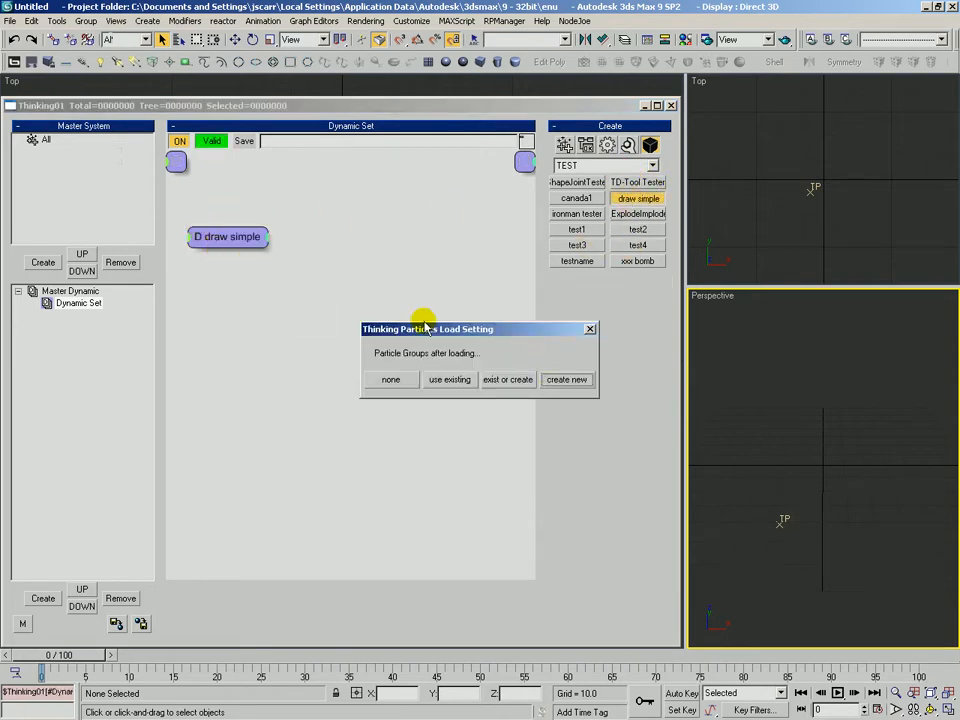
pyautogui.click(566, 380)
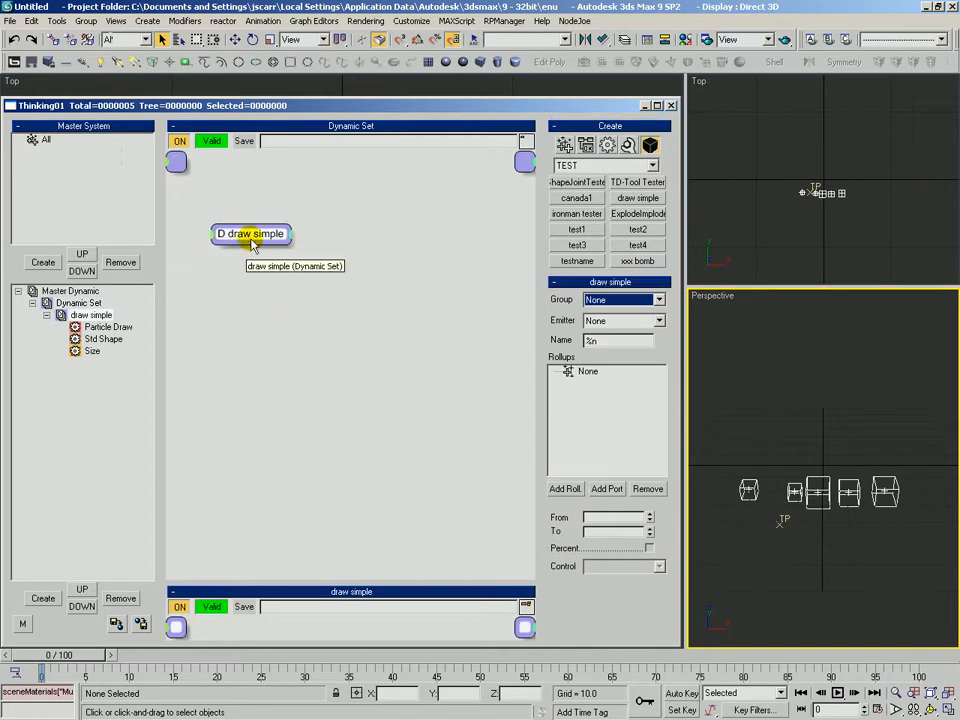
# Step: Add a Velocity operator inside draw simple and scrub the animation to preview motion
pyautogui.click(108, 326)
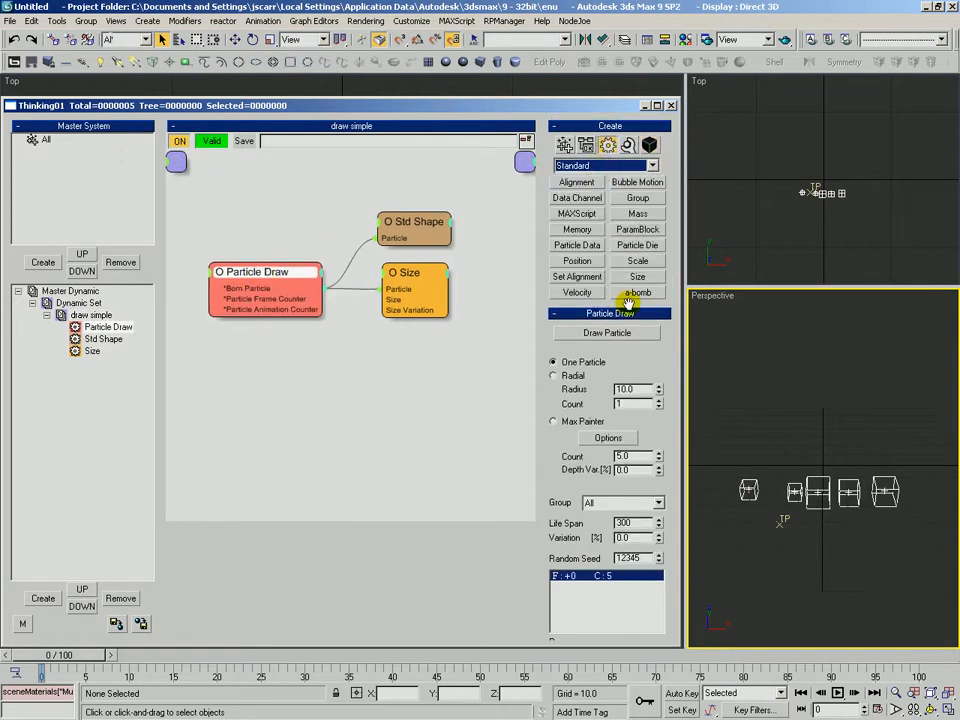
pyautogui.click(576, 292)
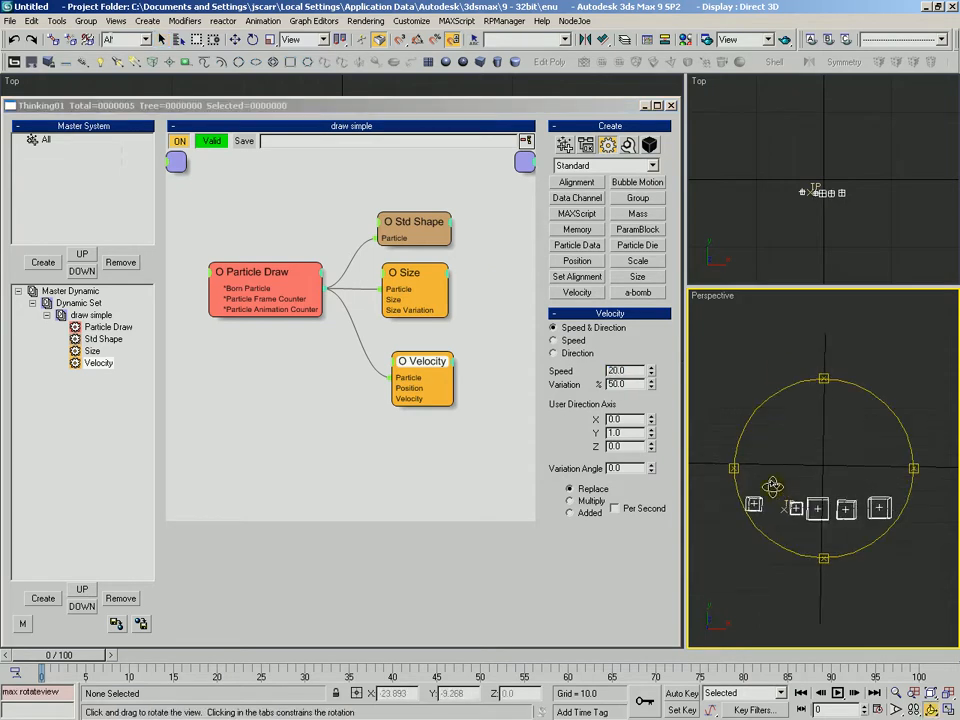
pyautogui.moveTo(42, 672); pyautogui.dragTo(180, 656)
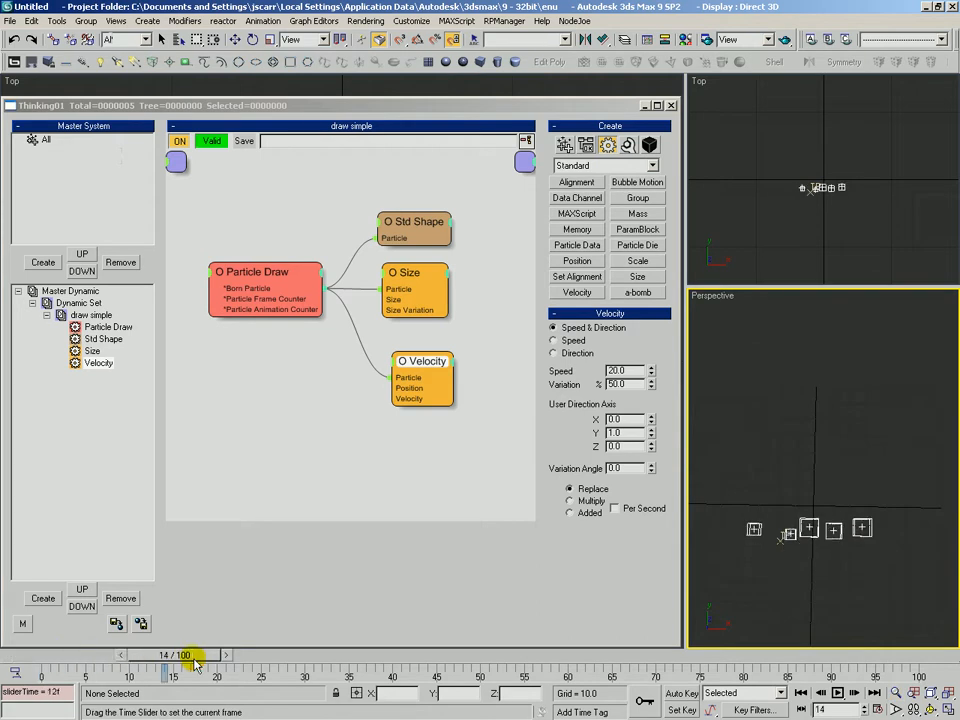
pyautogui.moveTo(184, 656); pyautogui.dragTo(164, 680)
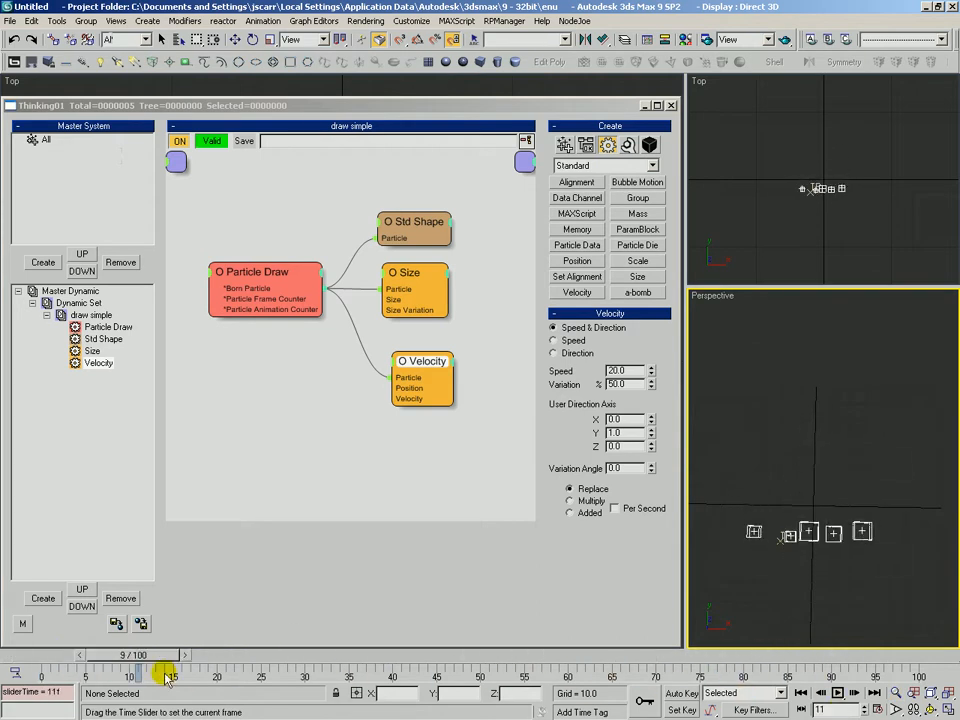
pyautogui.click(410, 276)
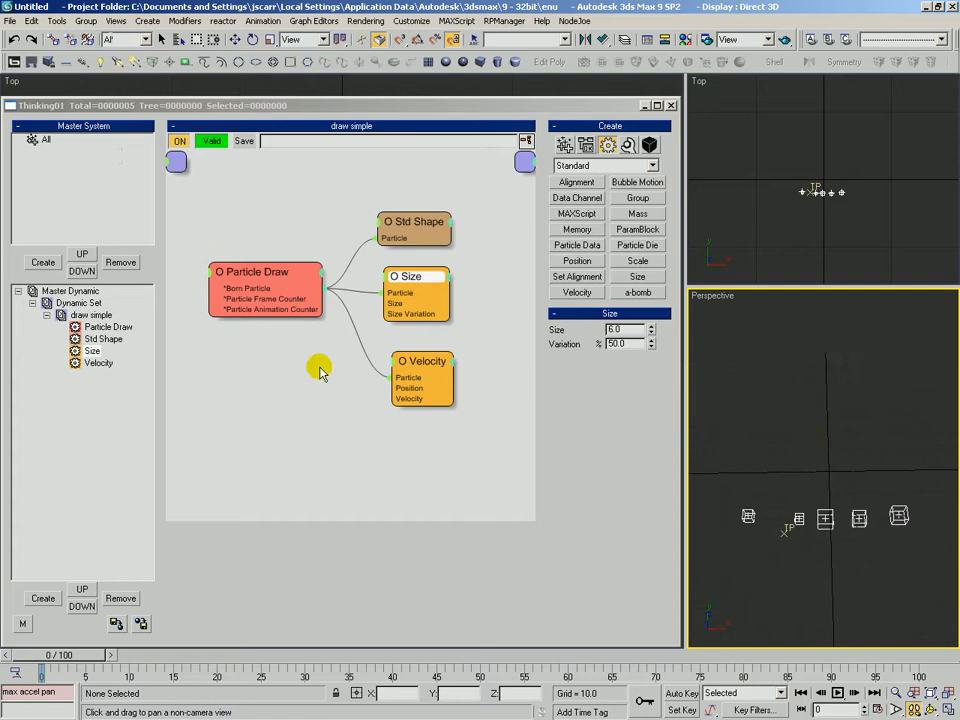
pyautogui.click(420, 360)
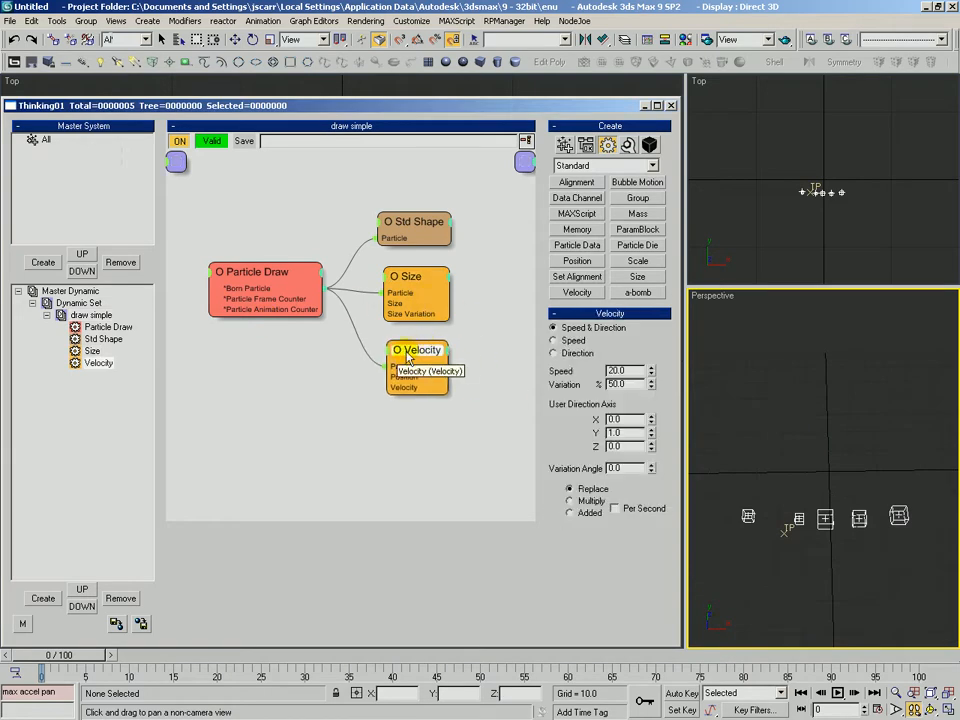
pyautogui.click(264, 278)
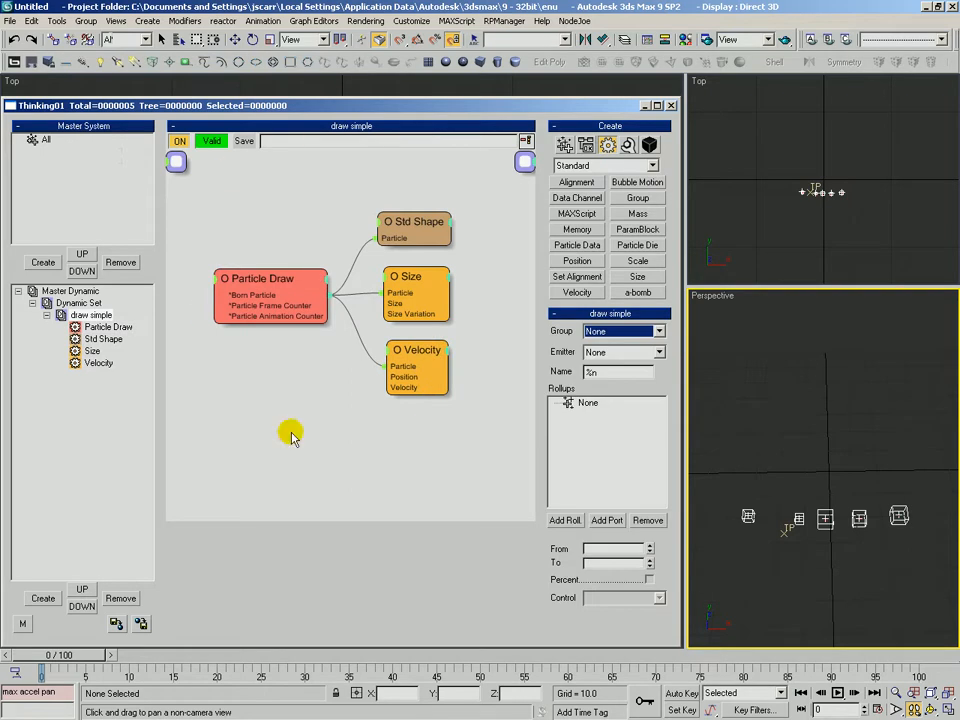
pyautogui.moveTo(308, 478)
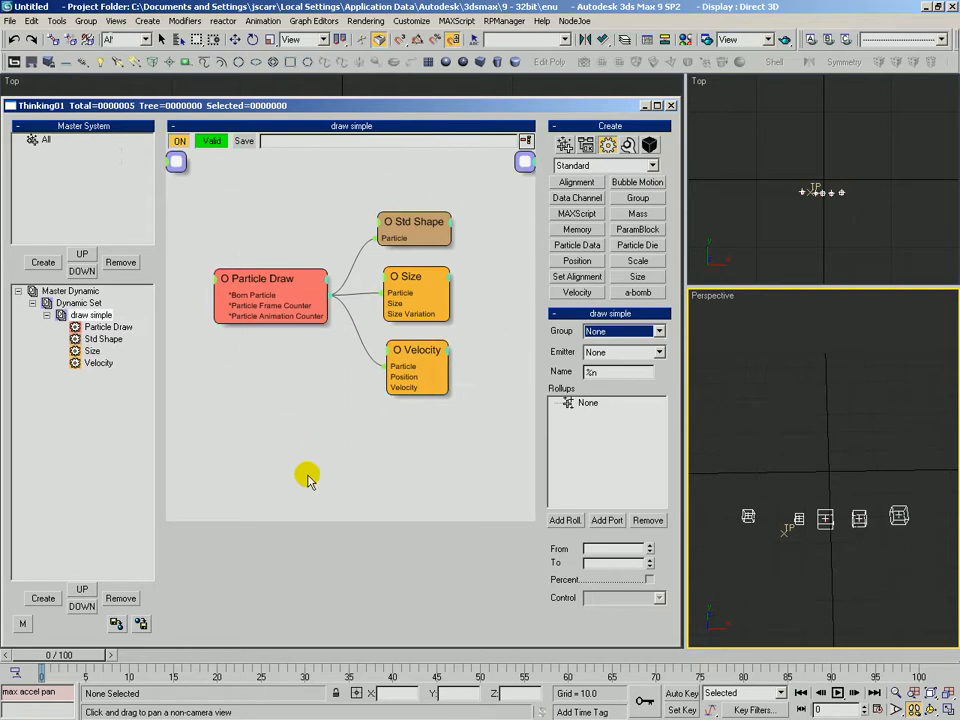
pyautogui.moveTo(330, 498)
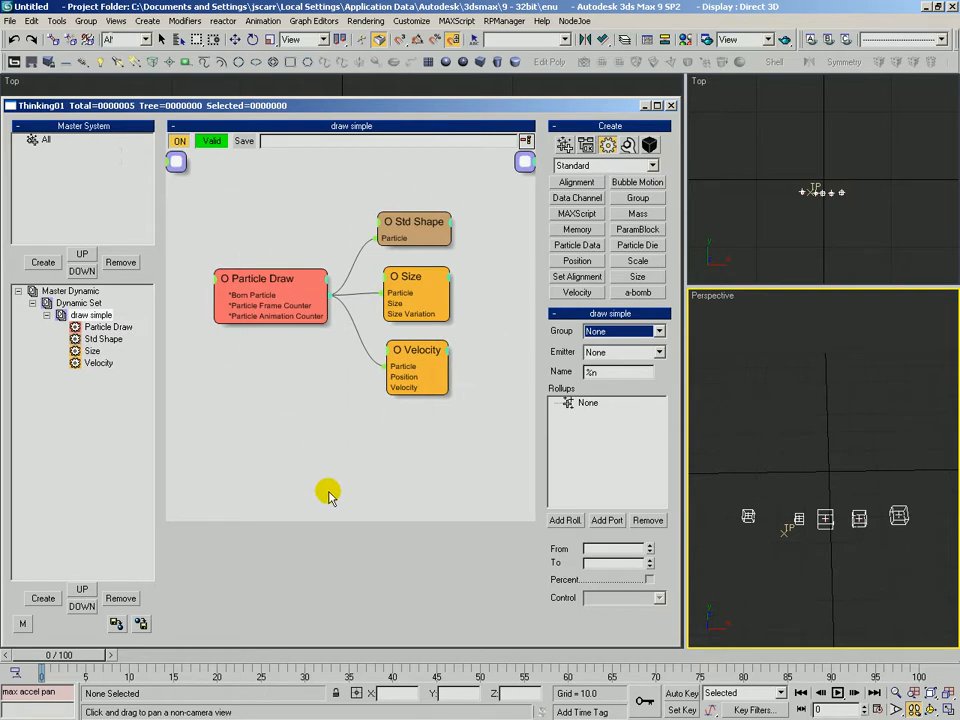
pyautogui.moveTo(348, 132)
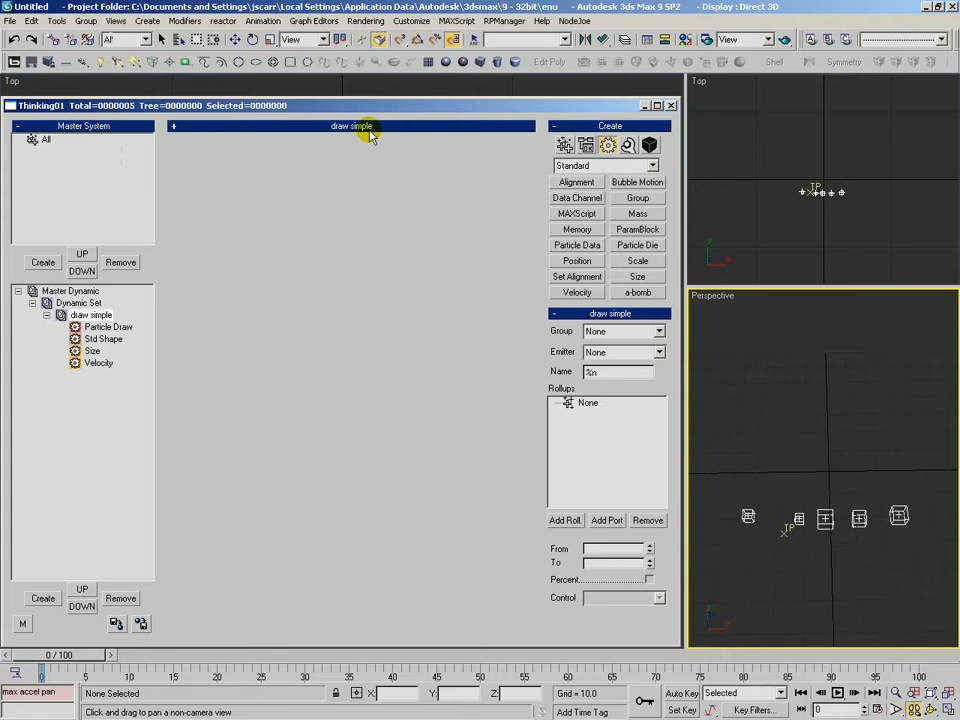
pyautogui.moveTo(340, 130)
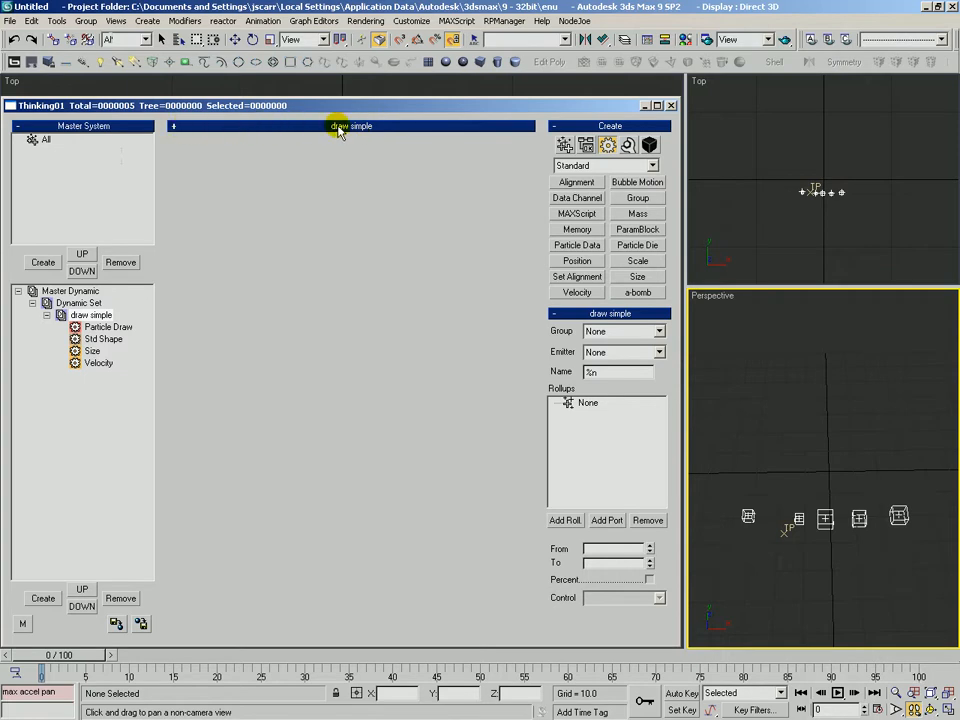
pyautogui.click(90, 316)
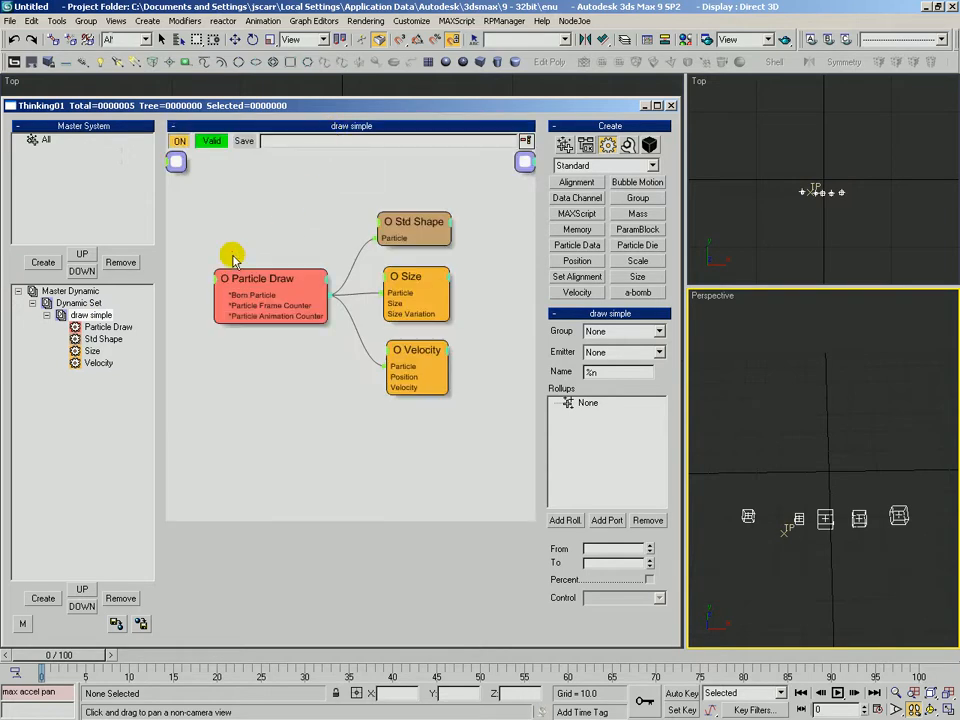
pyautogui.moveTo(150, 610)
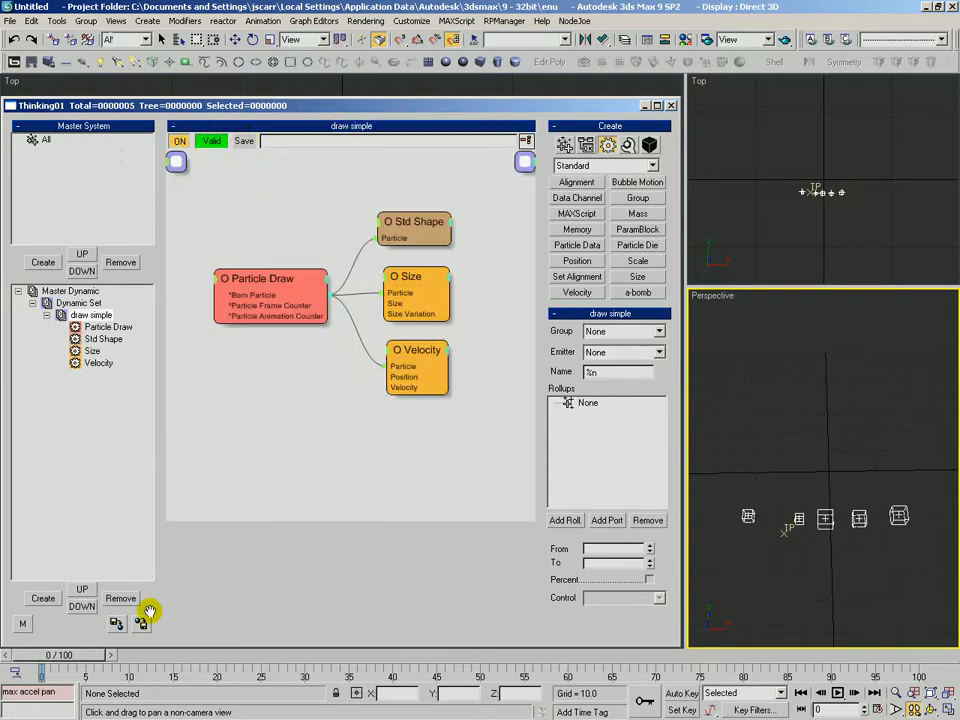
pyautogui.moveTo(270, 192)
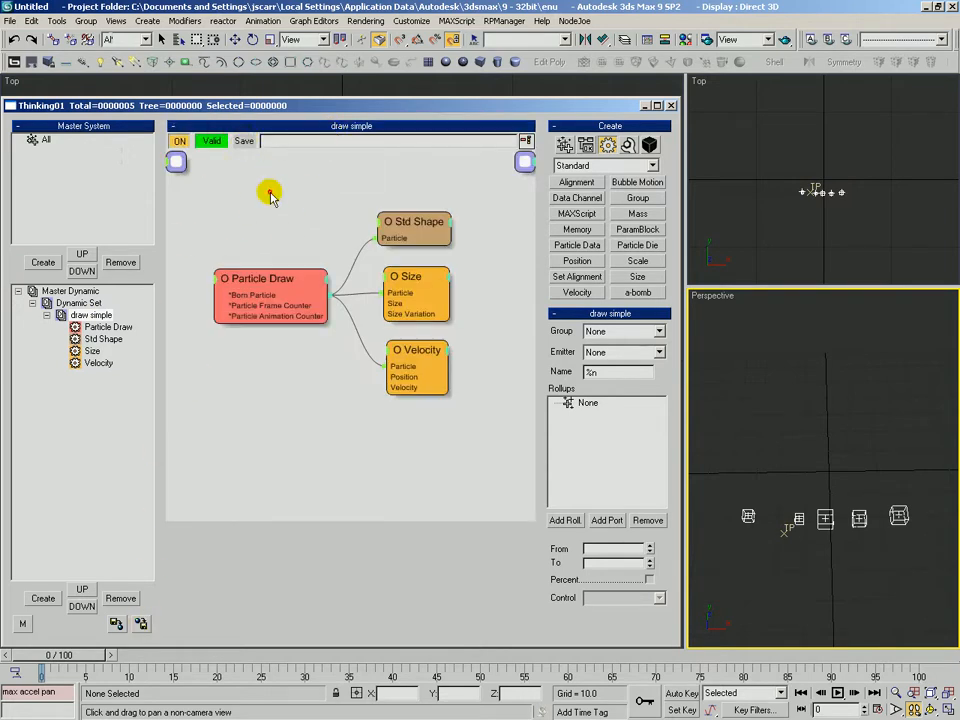
# Step: Save the rule's operator nodes over the existing draw simple file in the TEST folder
pyautogui.click(244, 140)
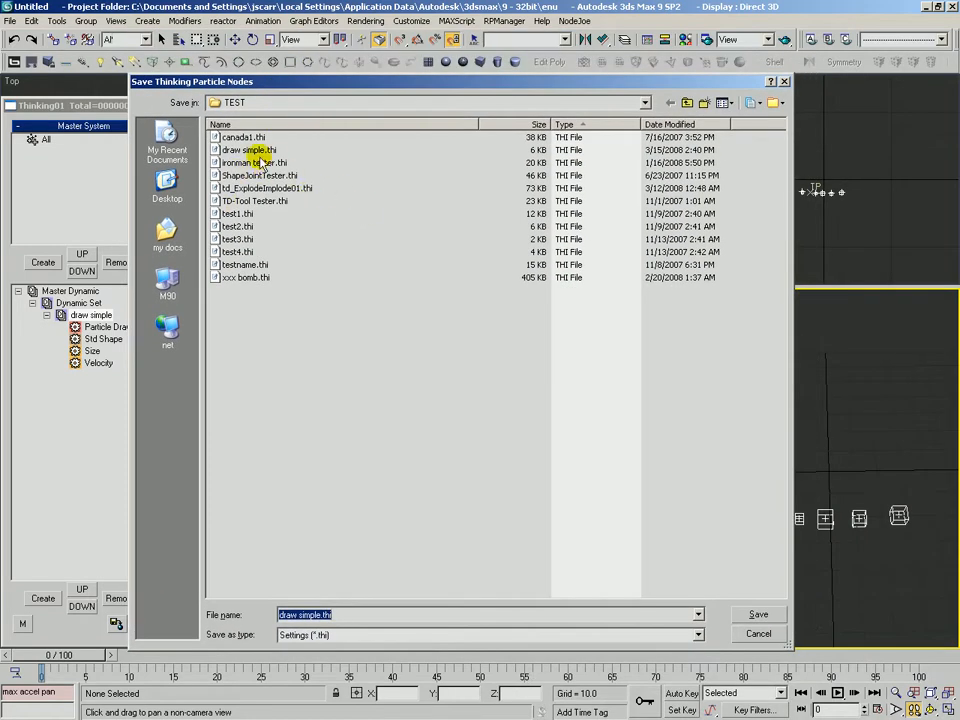
pyautogui.click(248, 150)
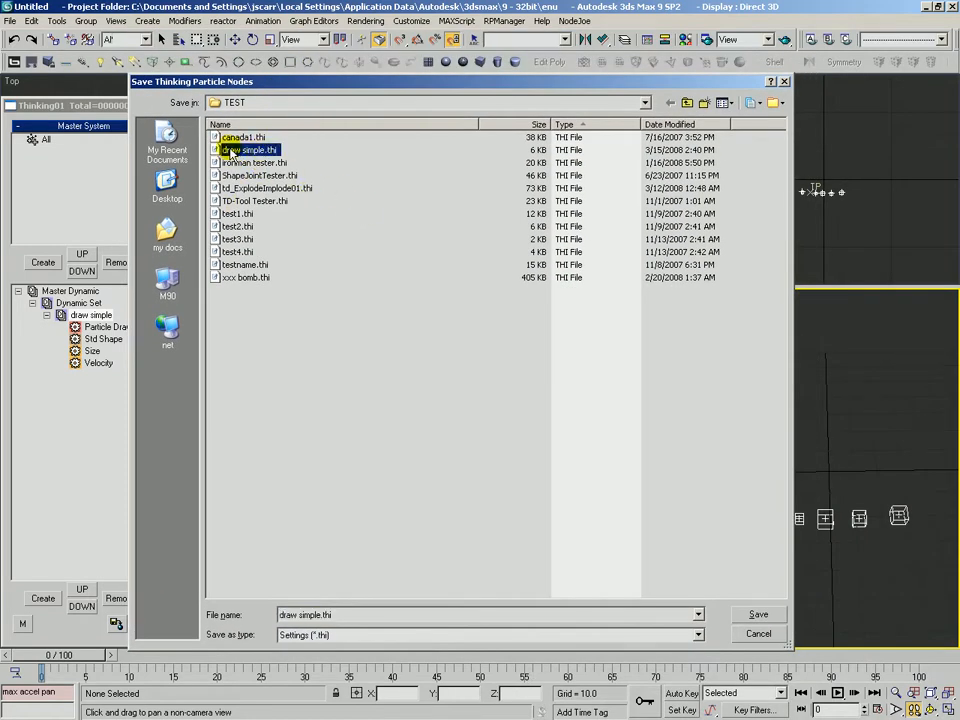
pyautogui.click(758, 614)
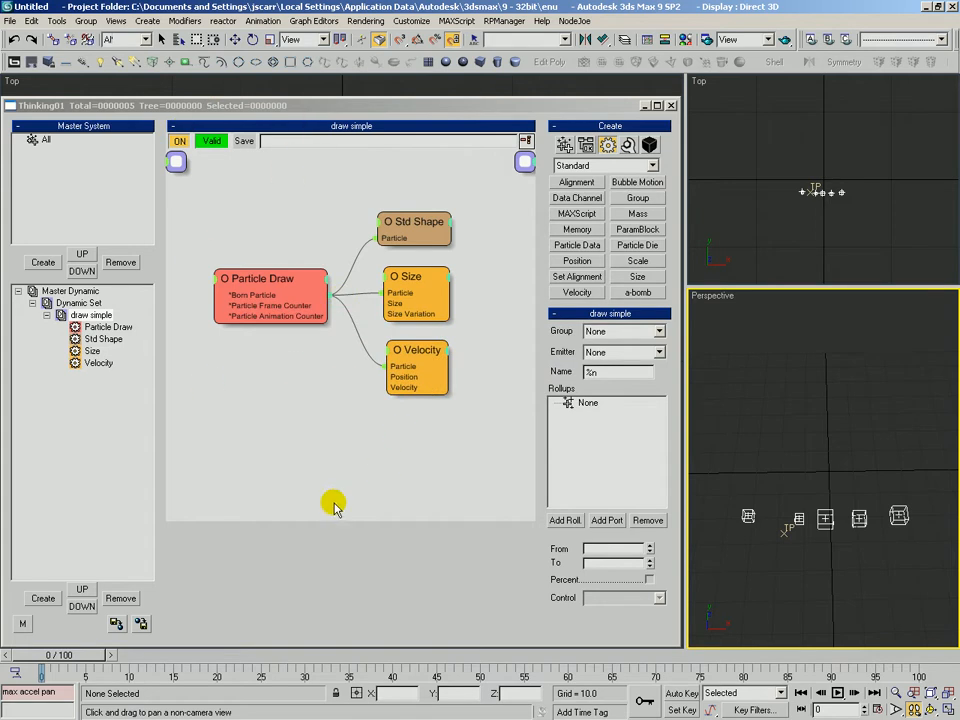
# Step: Clear the Dynamic Set and reload draw simple, choosing a particle group option in Load Setting
pyautogui.click(78, 302)
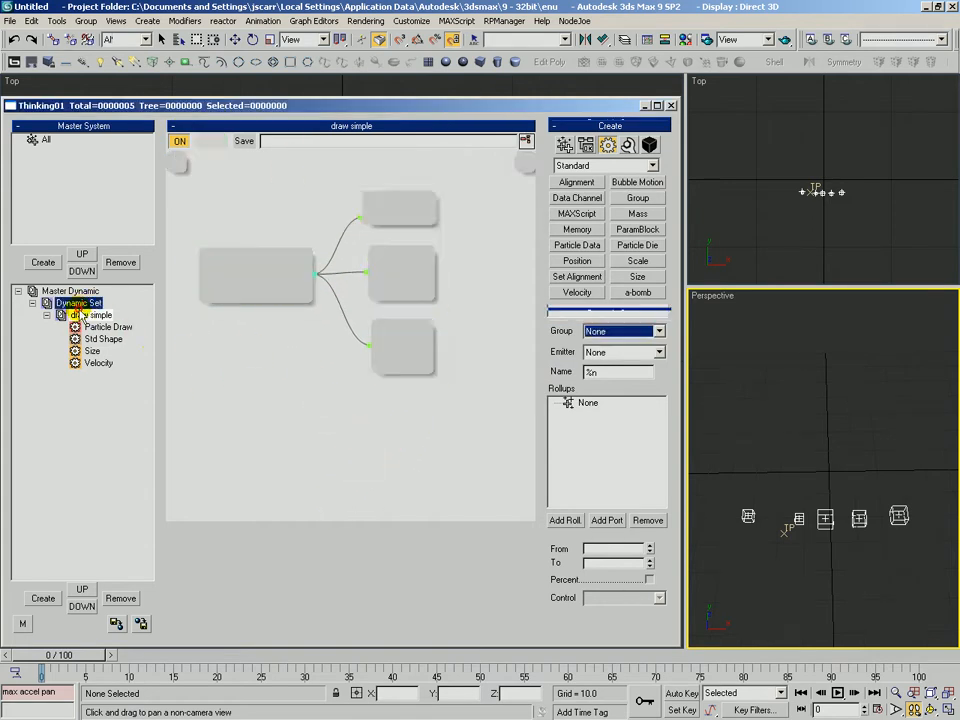
pyautogui.click(90, 314)
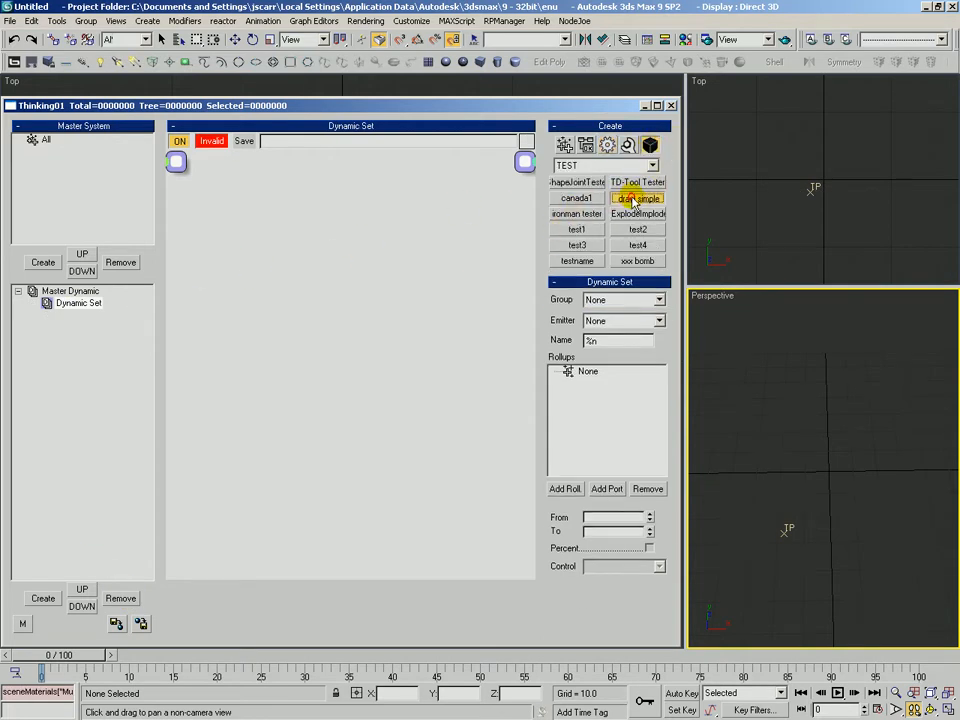
pyautogui.click(638, 198)
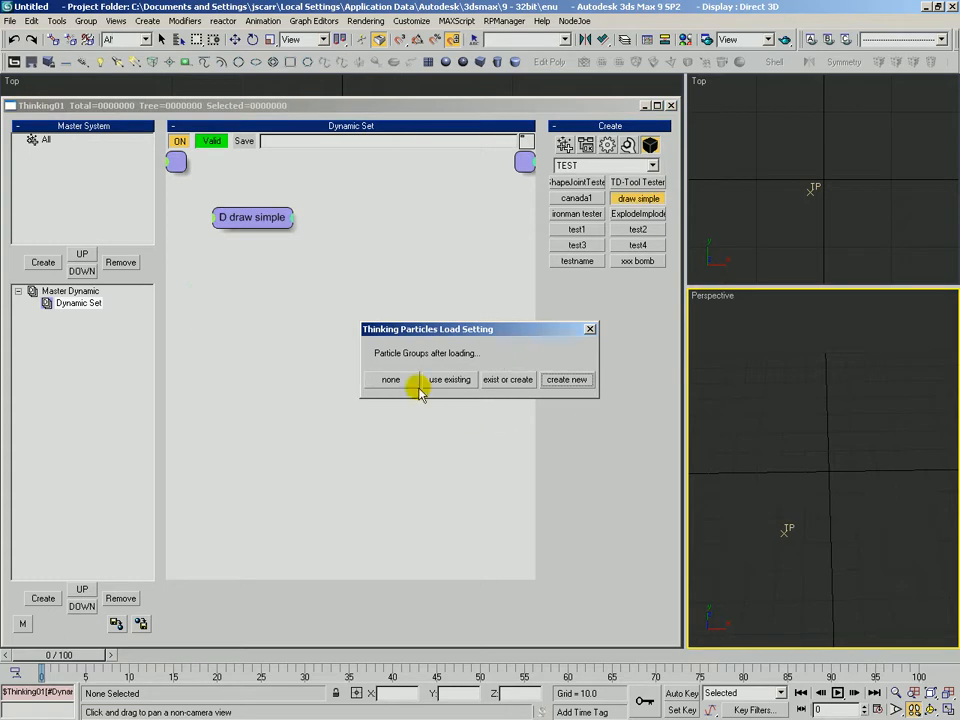
pyautogui.moveTo(444, 348)
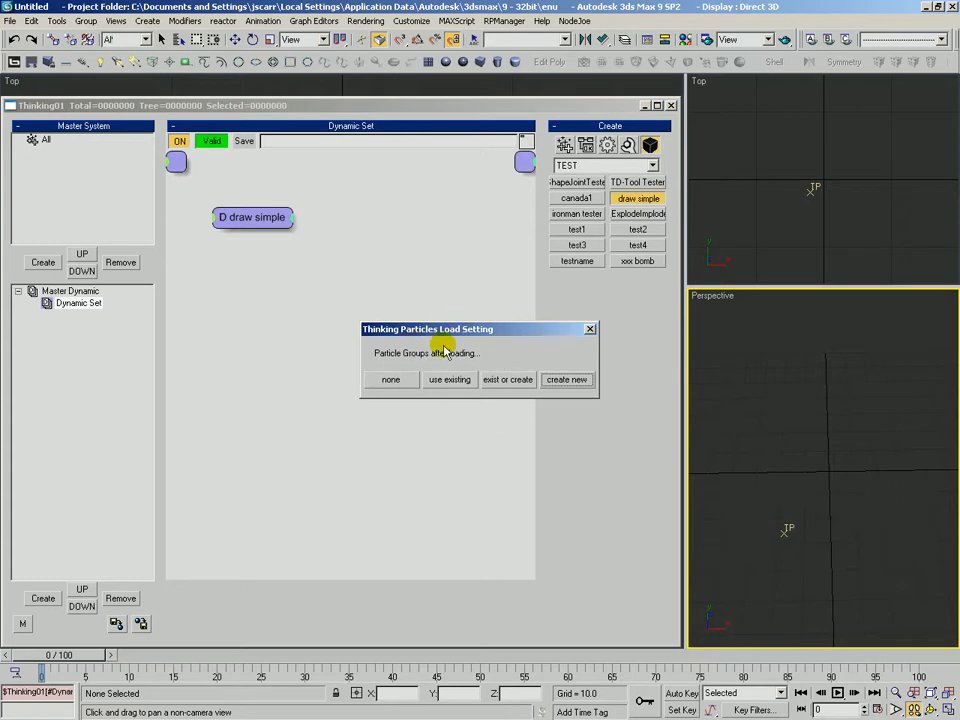
pyautogui.click(566, 380)
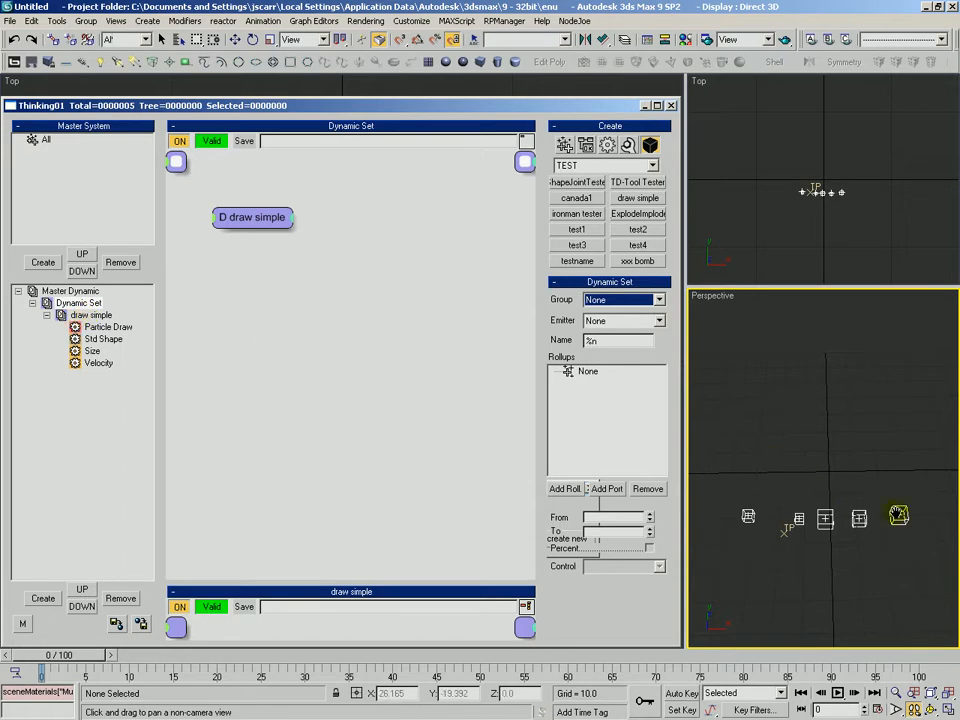
# Step: Inspect the restored black box's four operators and scrub frames to check emitted particles
pyautogui.click(96, 362)
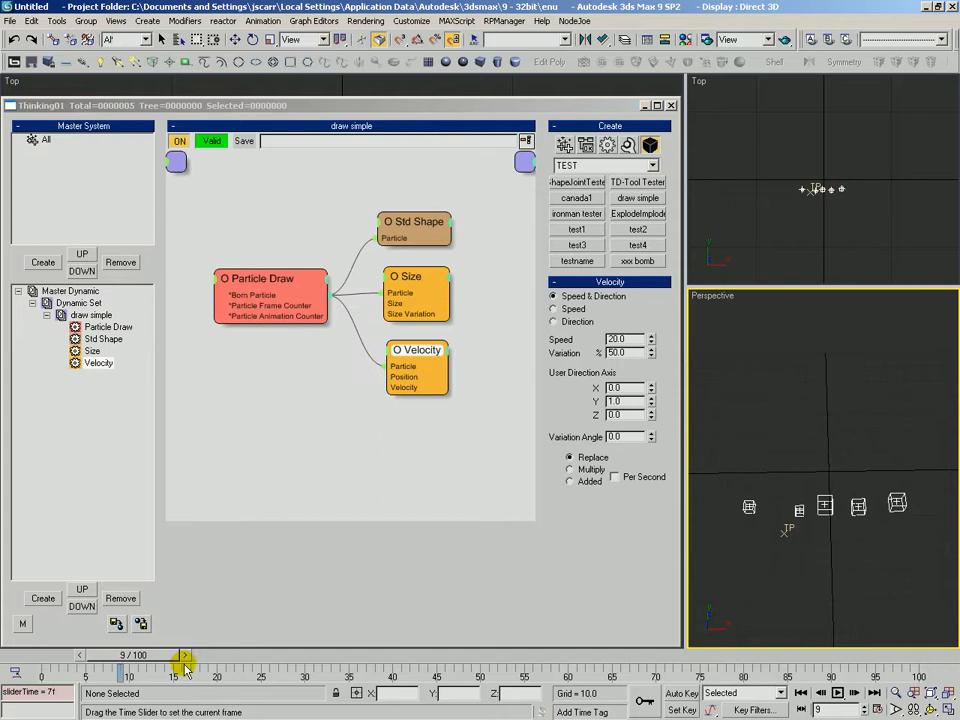
pyautogui.moveTo(184, 656); pyautogui.dragTo(16, 656)
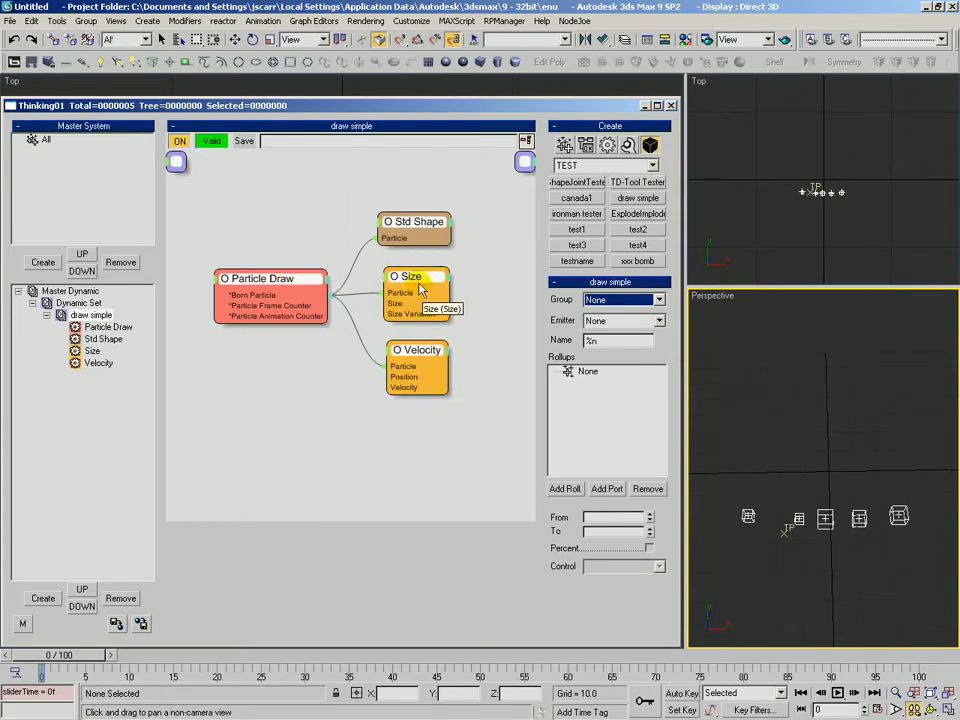
pyautogui.moveTo(380, 388)
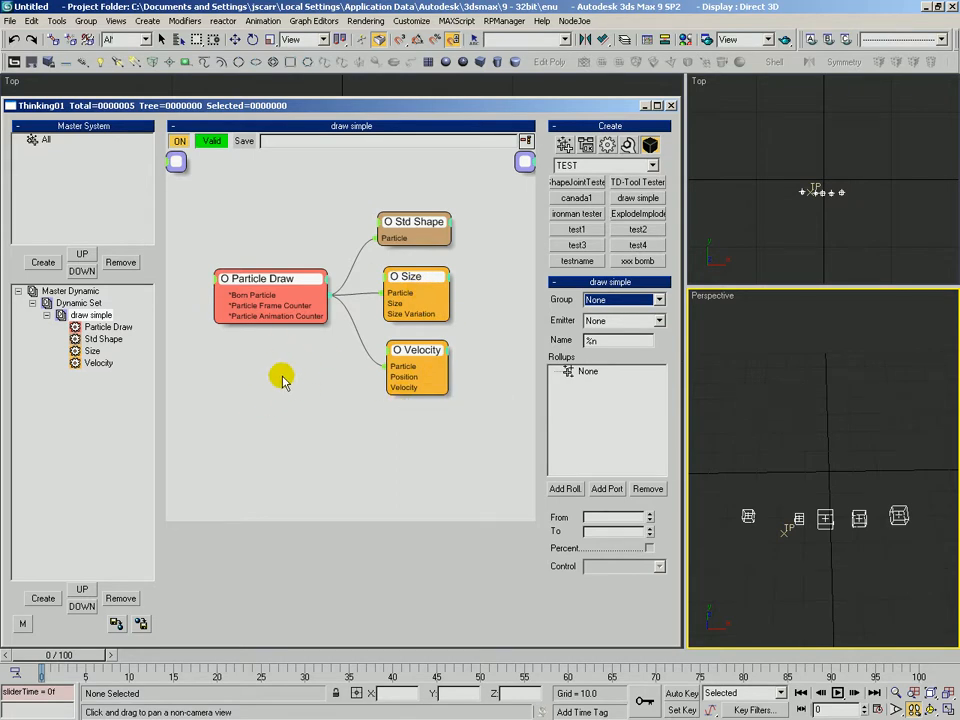
# Step: Save the operators via right-click as draw simple 2 with the 'none' particle group option
pyautogui.rightClick(284, 378)
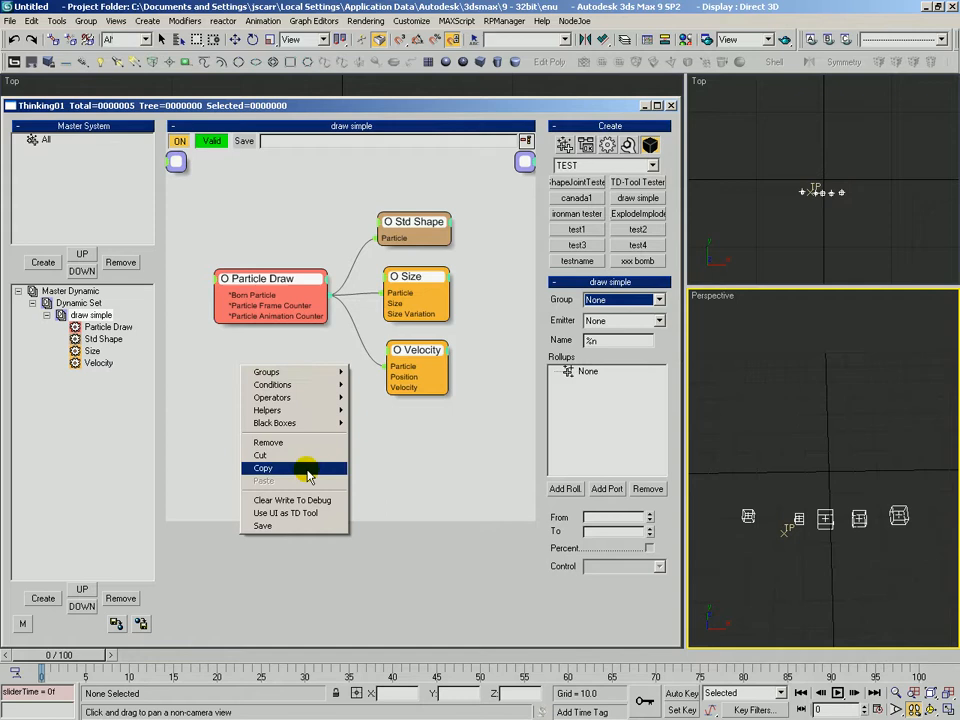
pyautogui.moveTo(264, 524)
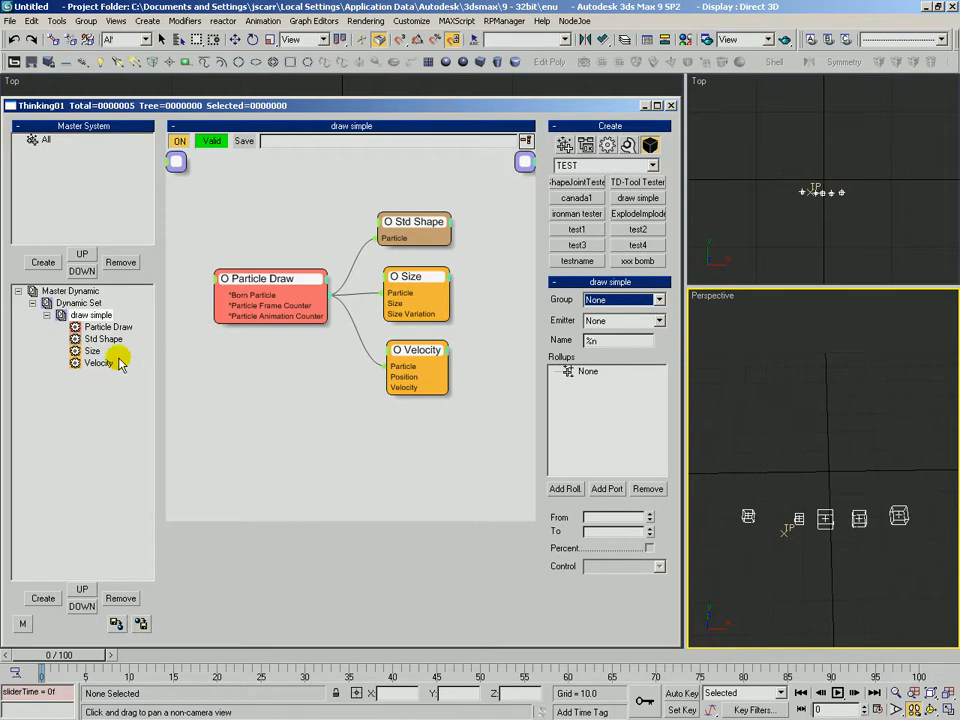
pyautogui.click(92, 316)
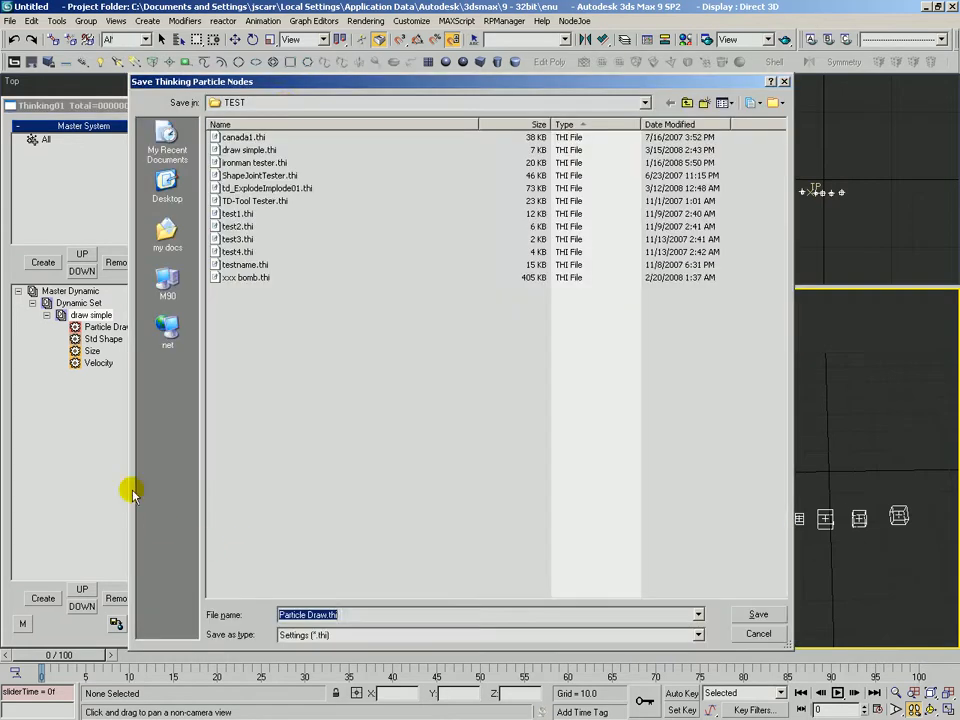
pyautogui.moveTo(368, 556)
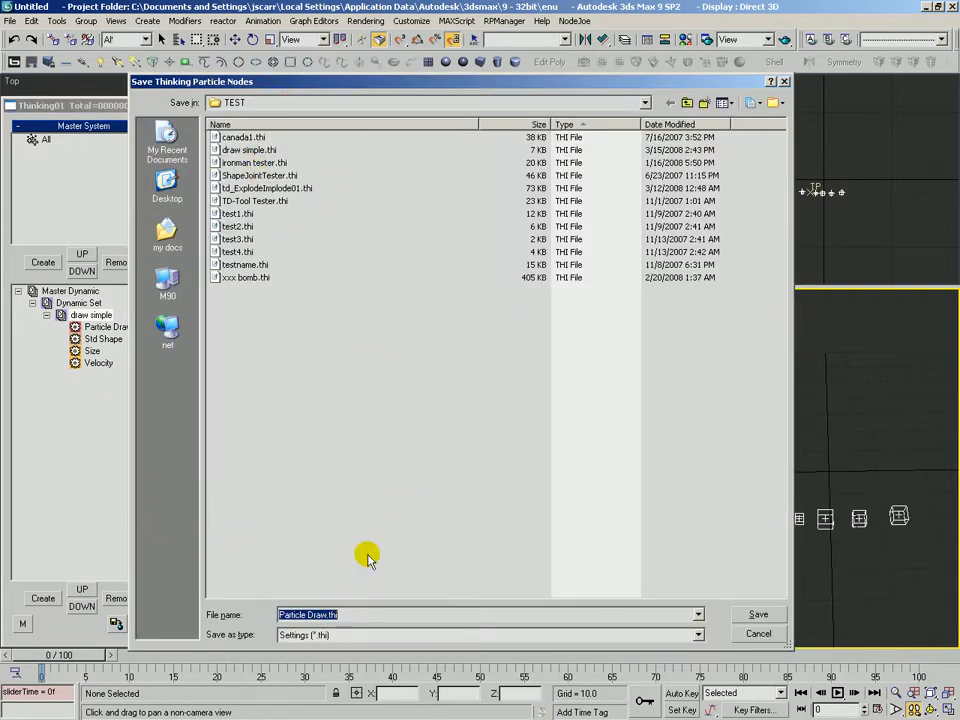
pyautogui.click(250, 150)
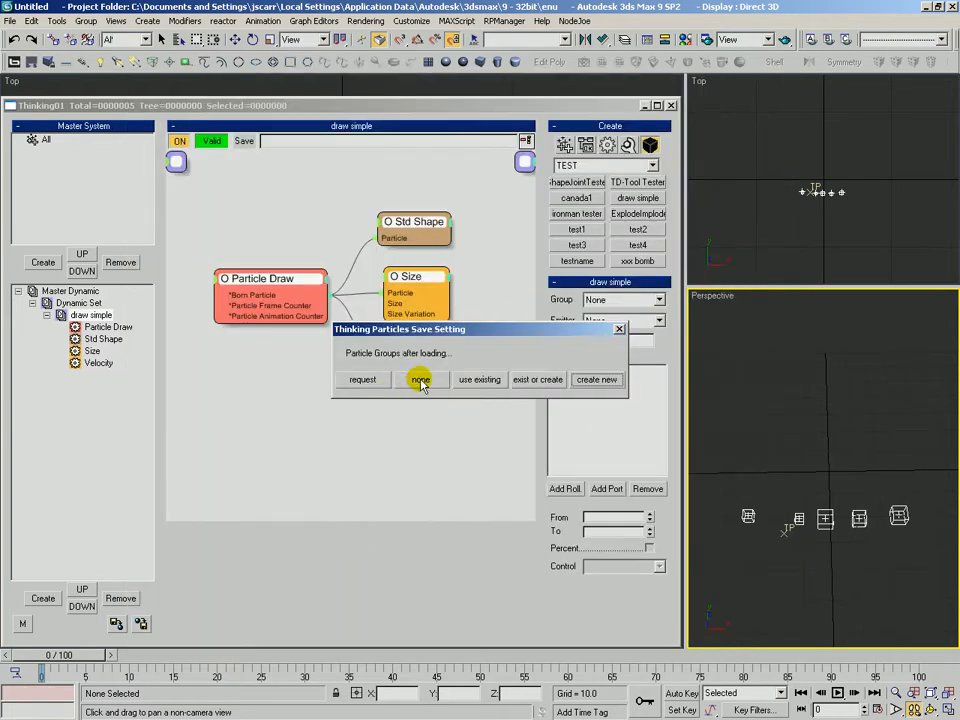
pyautogui.click(420, 380)
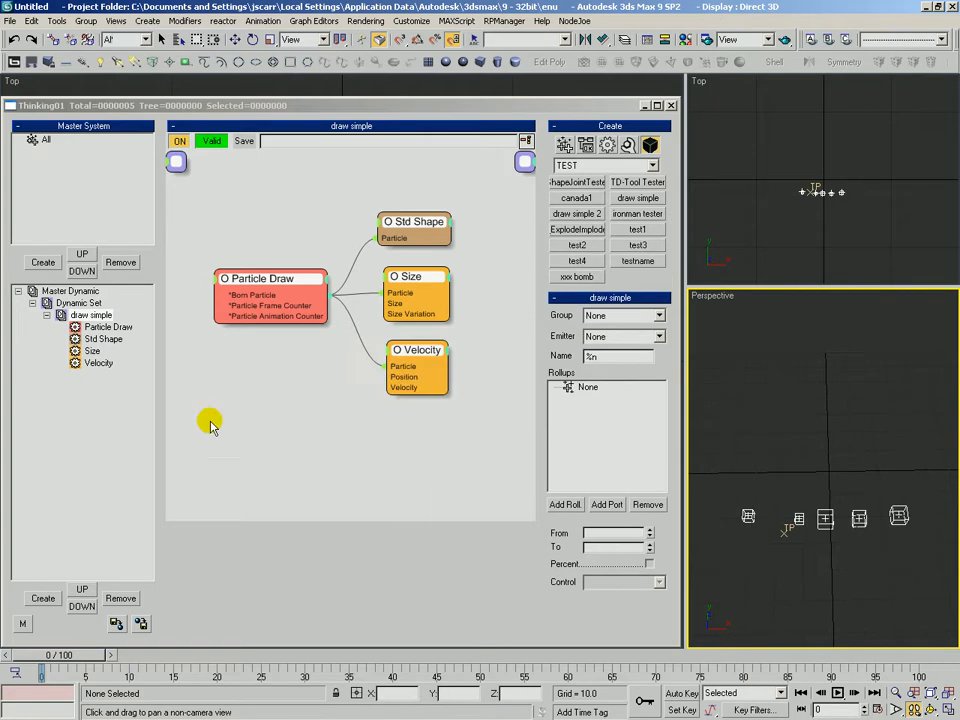
pyautogui.moveTo(440, 296)
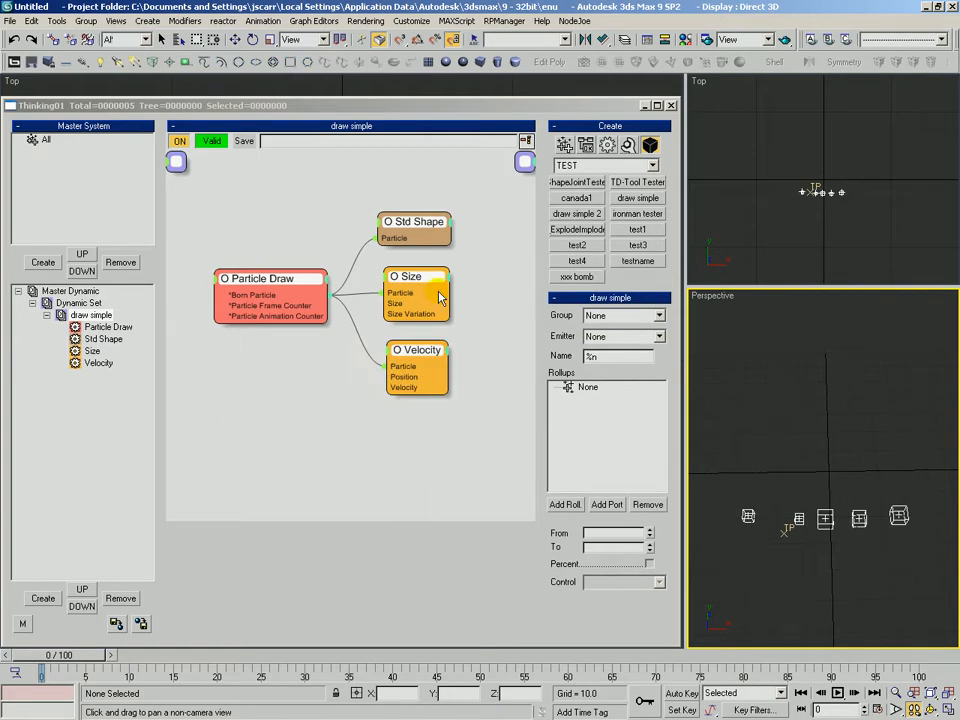
# Step: Remove the draw simple black box to empty the Dynamic Set
pyautogui.click(92, 316)
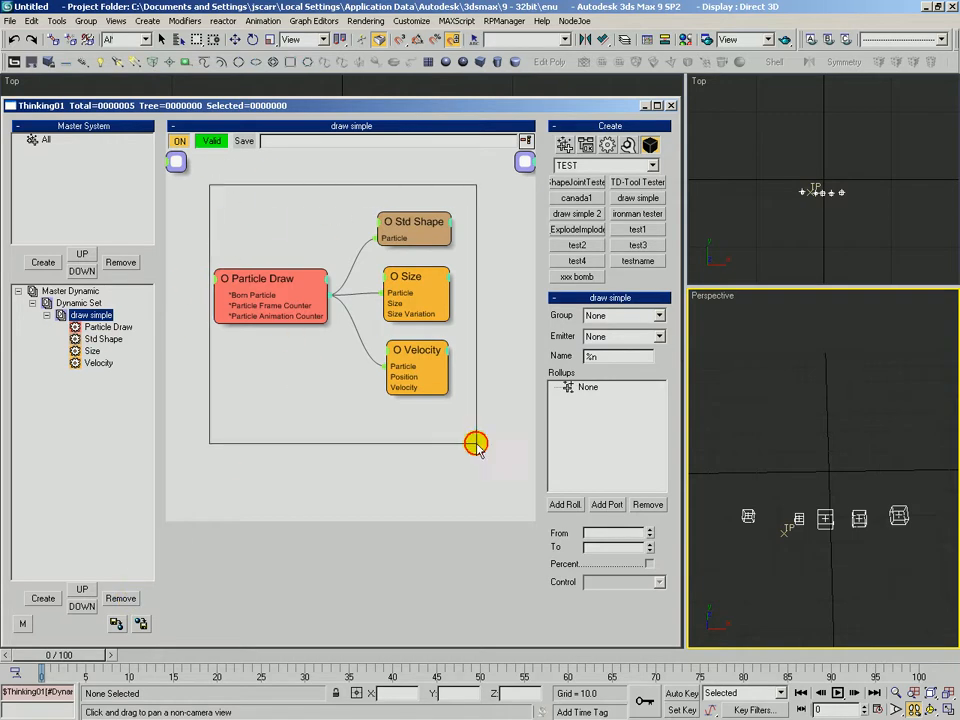
pyautogui.rightClick(476, 444)
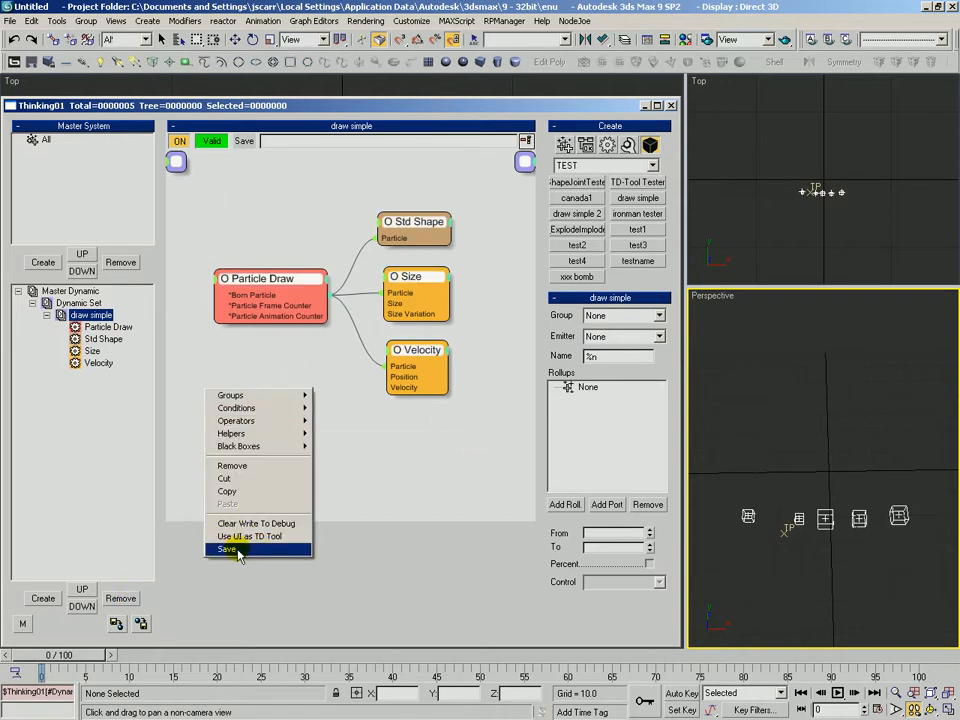
pyautogui.click(228, 548)
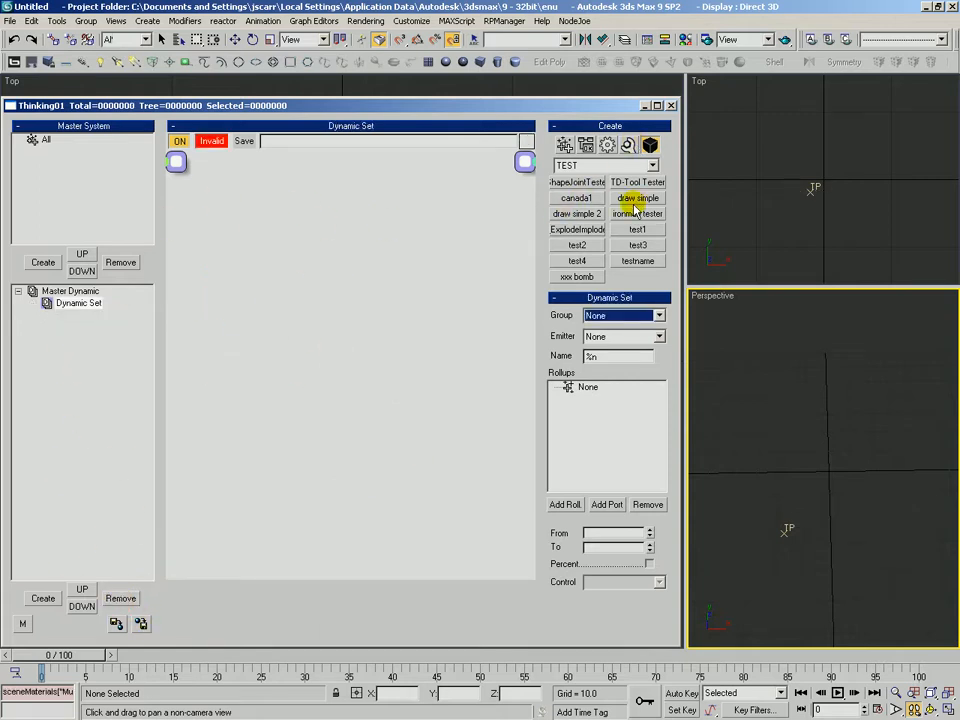
# Step: Load draw simple 2, placing Particle Draw, Std Shape, Size and Velocity directly in the Dynamic Set
pyautogui.click(576, 212)
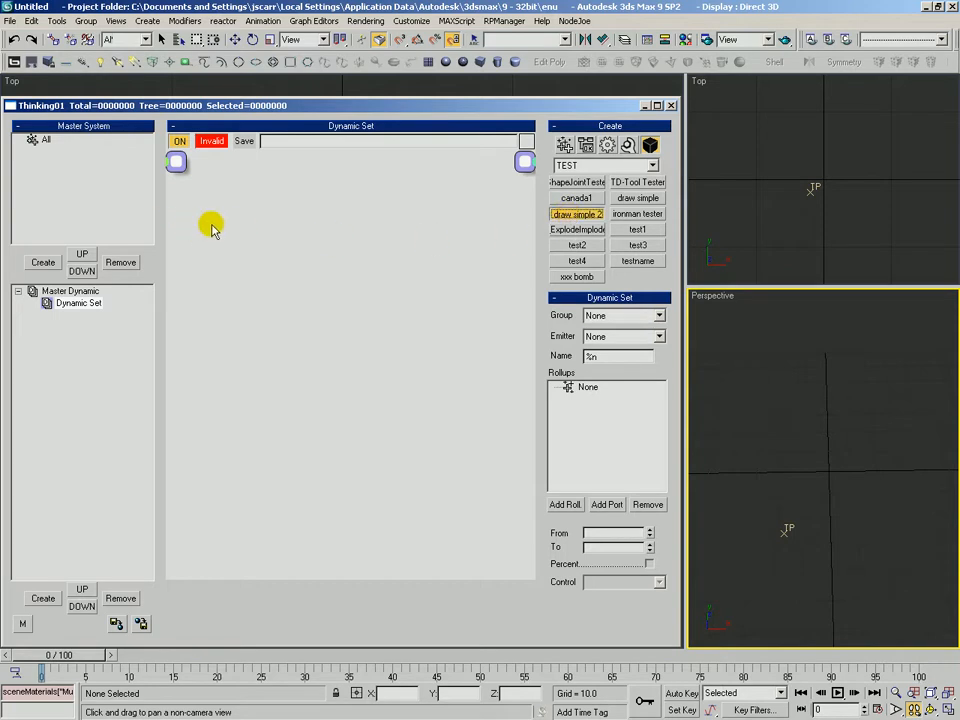
pyautogui.click(576, 212)
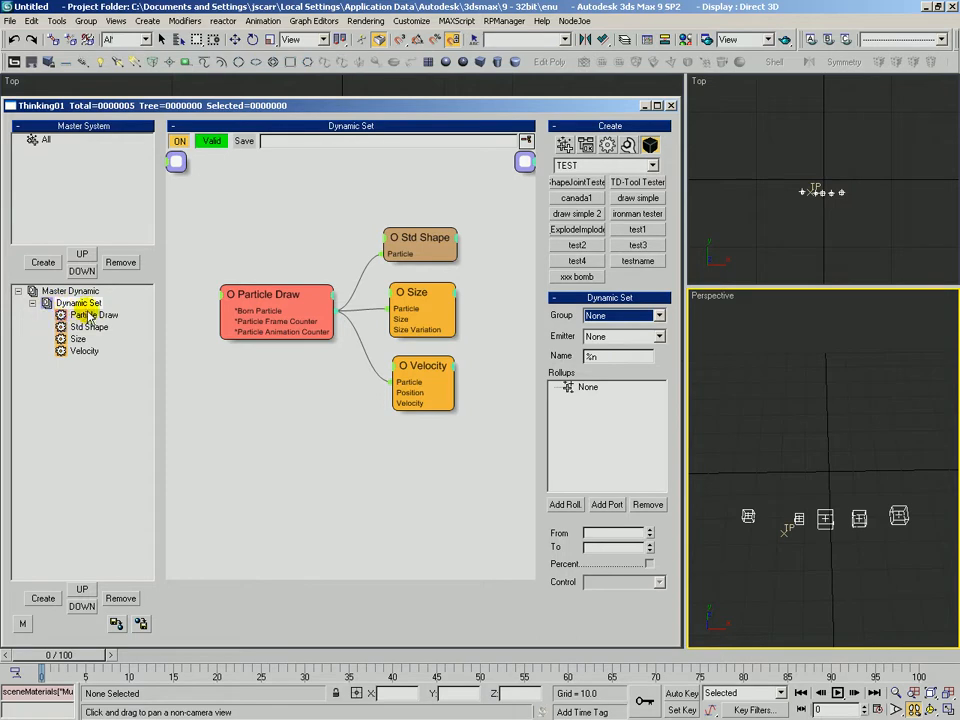
# Step: Place the draw simple black box in the Dynamic Set beside the loaded operators
pyautogui.click(636, 198)
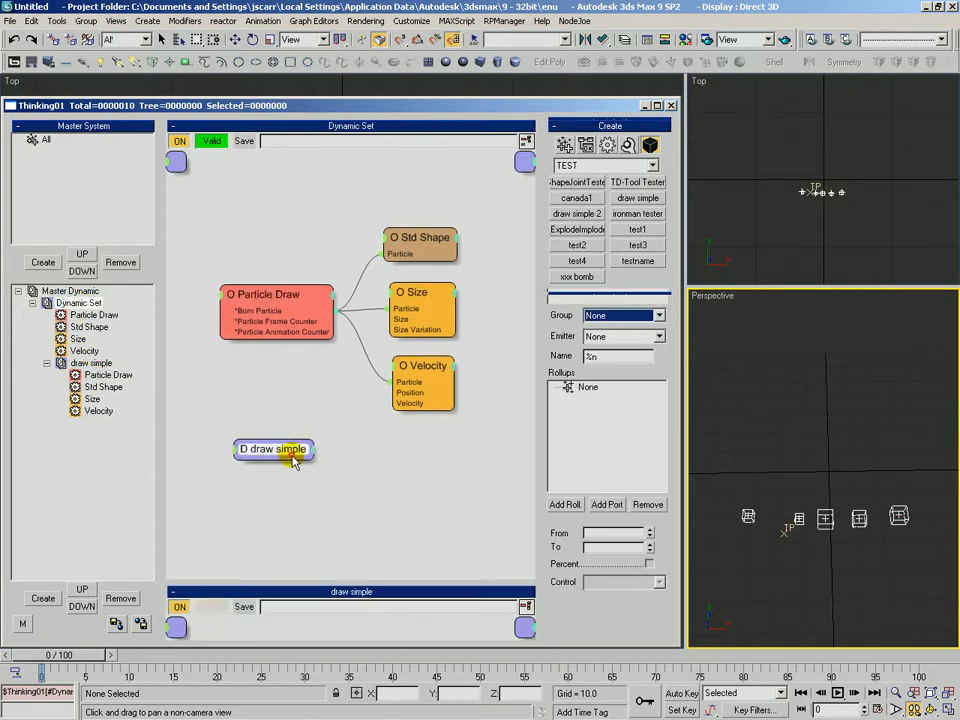
pyautogui.click(272, 430)
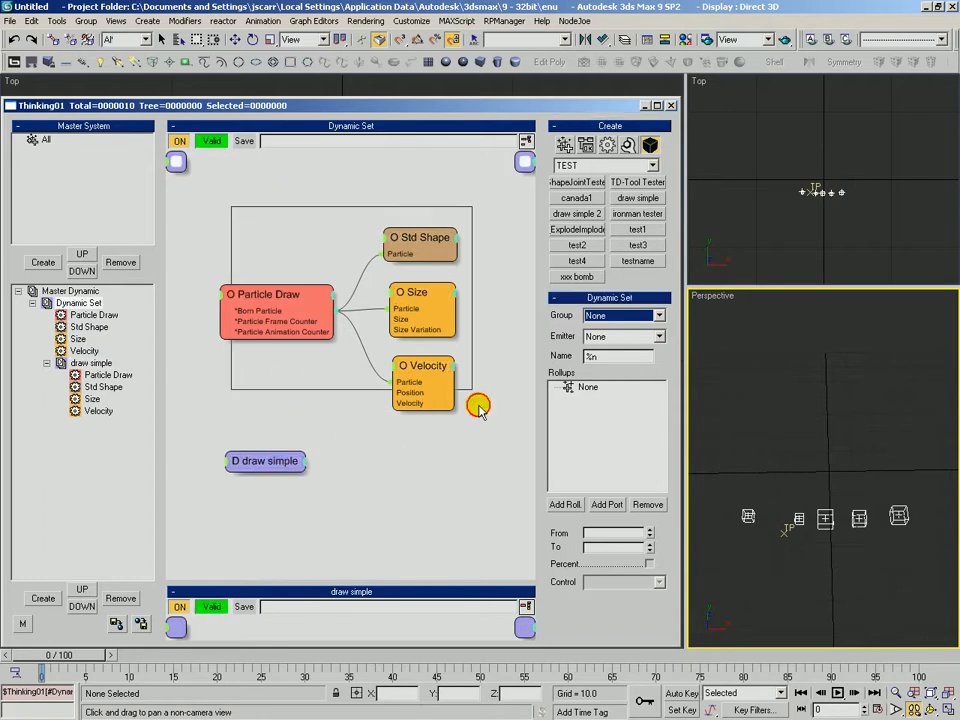
pyautogui.rightClick(280, 300)
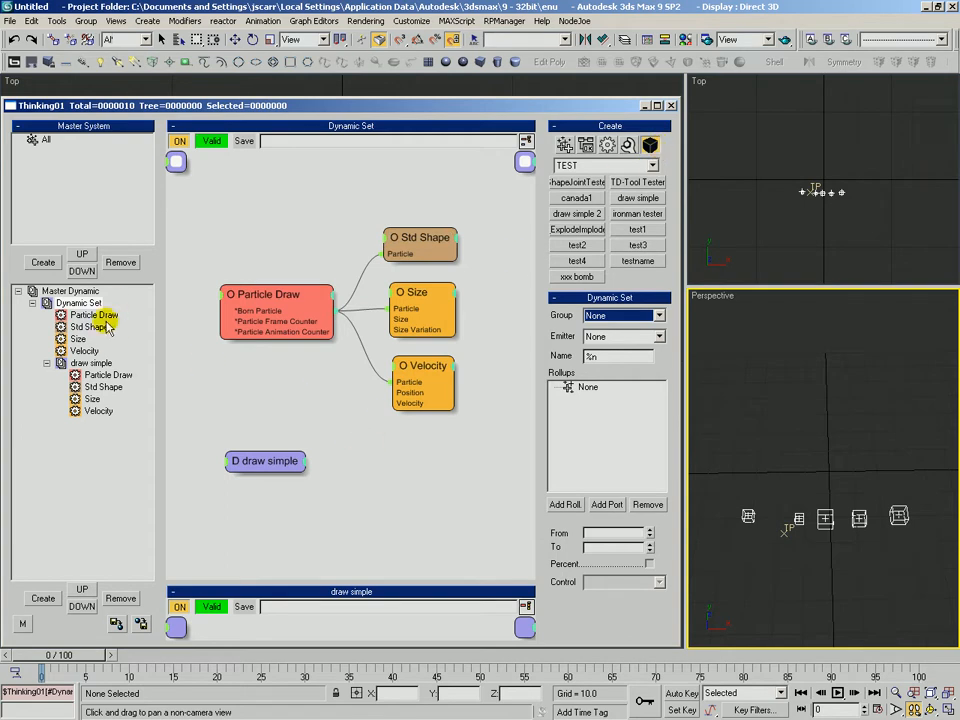
# Step: Look inside the black box at its own four operators, then return to the Dynamic Set level
pyautogui.click(92, 364)
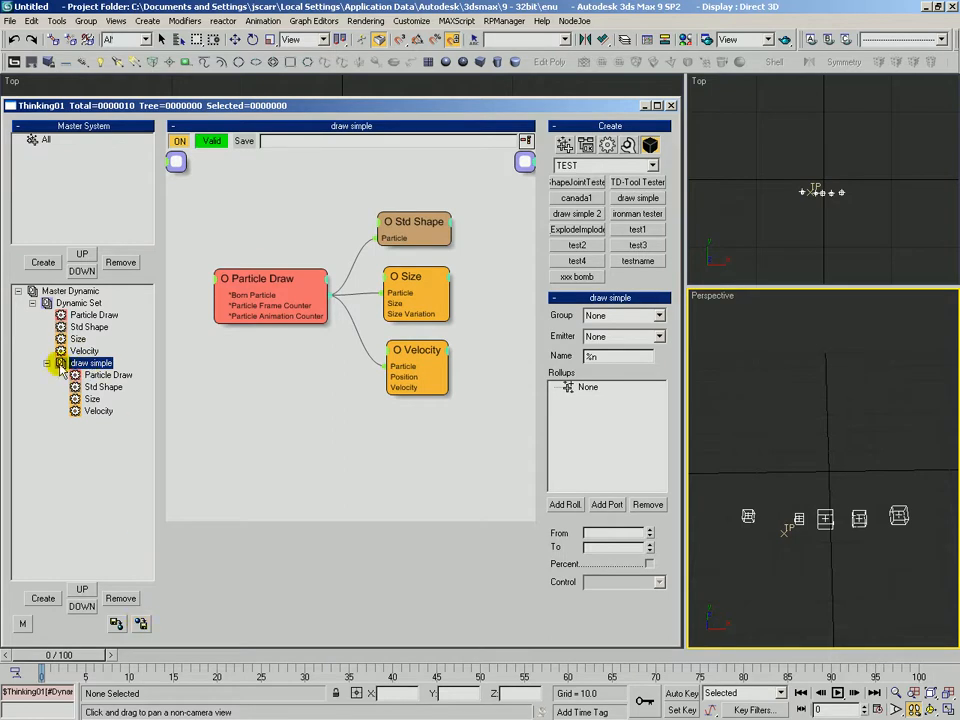
pyautogui.click(92, 398)
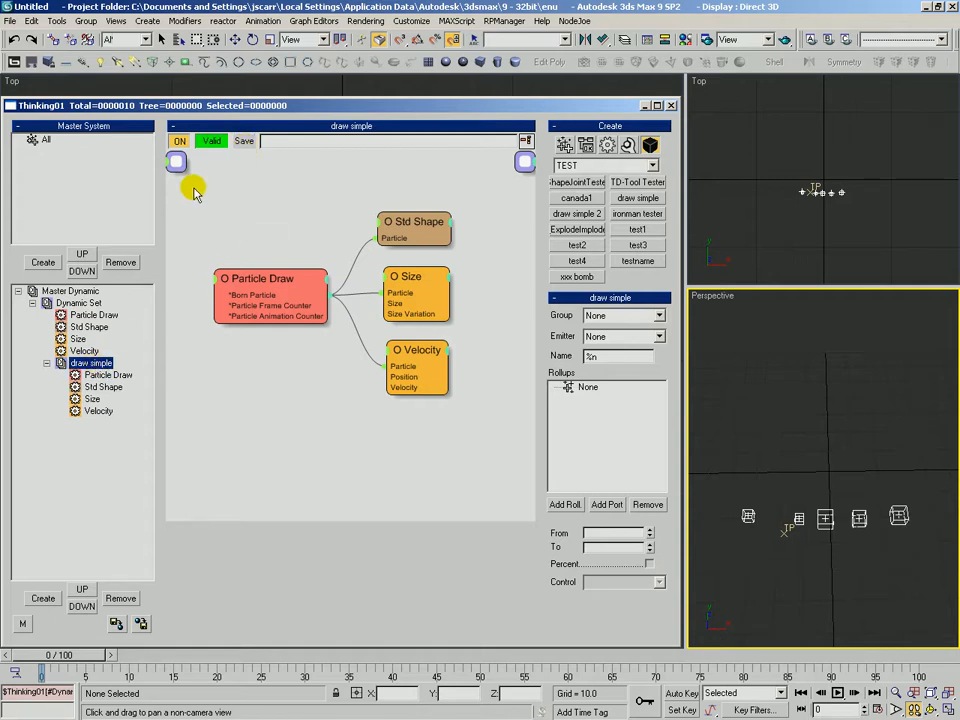
pyautogui.click(78, 302)
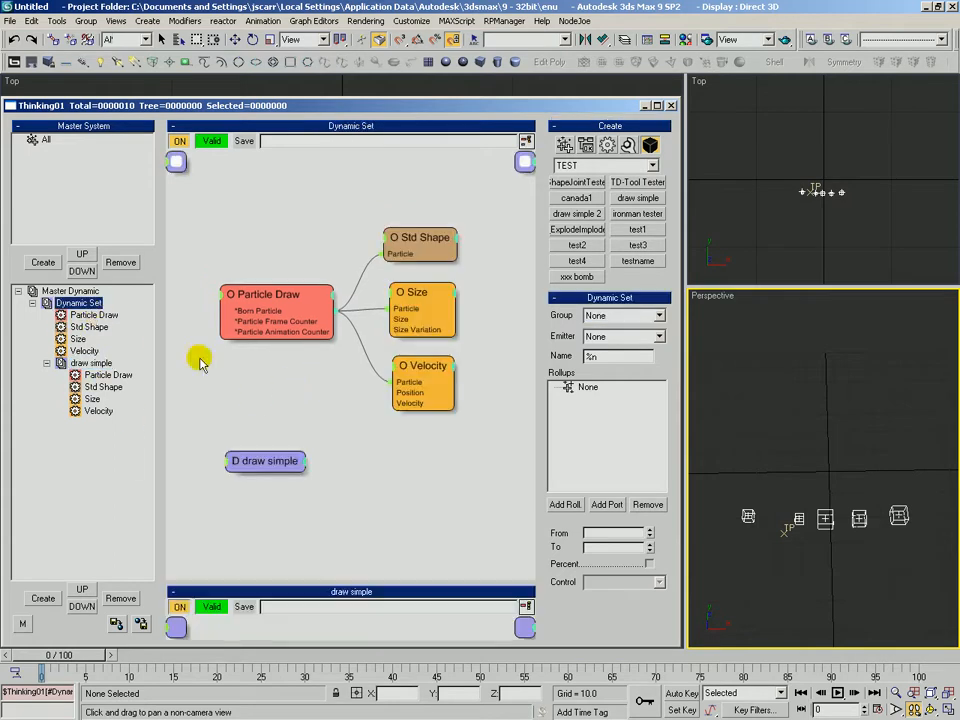